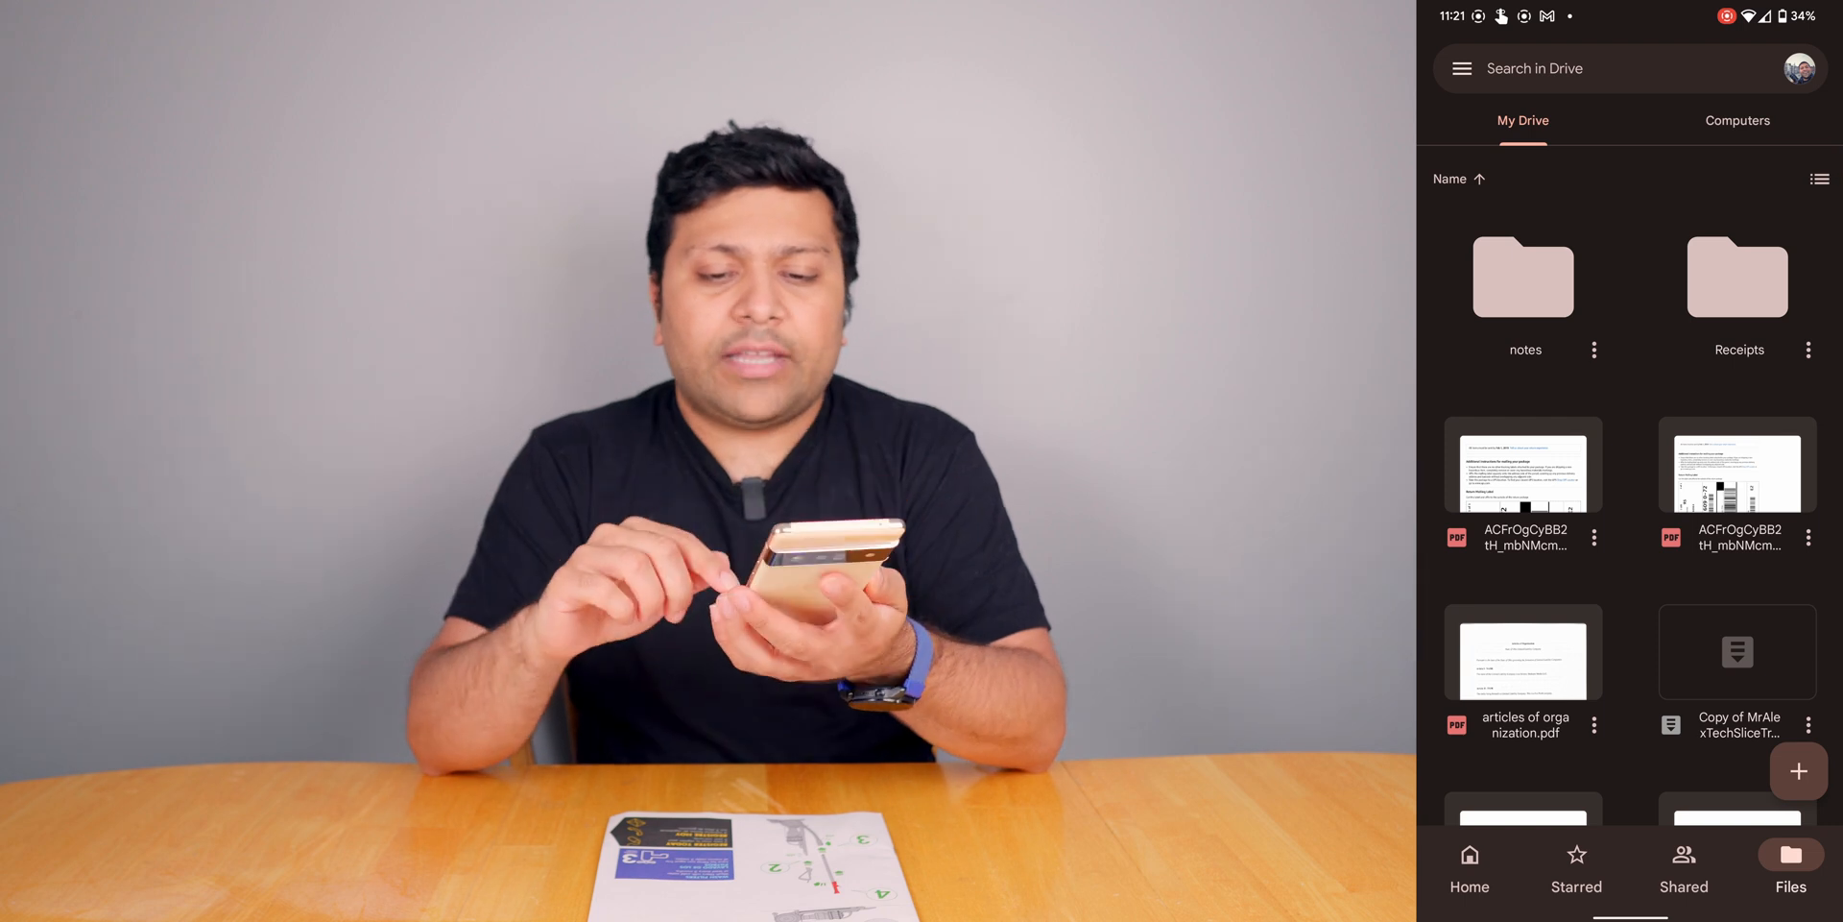
Open Drive's document scanner from the + menu, aimed at the manual's first page.
{"action": "left_click", "coordinate": [1797, 770]}
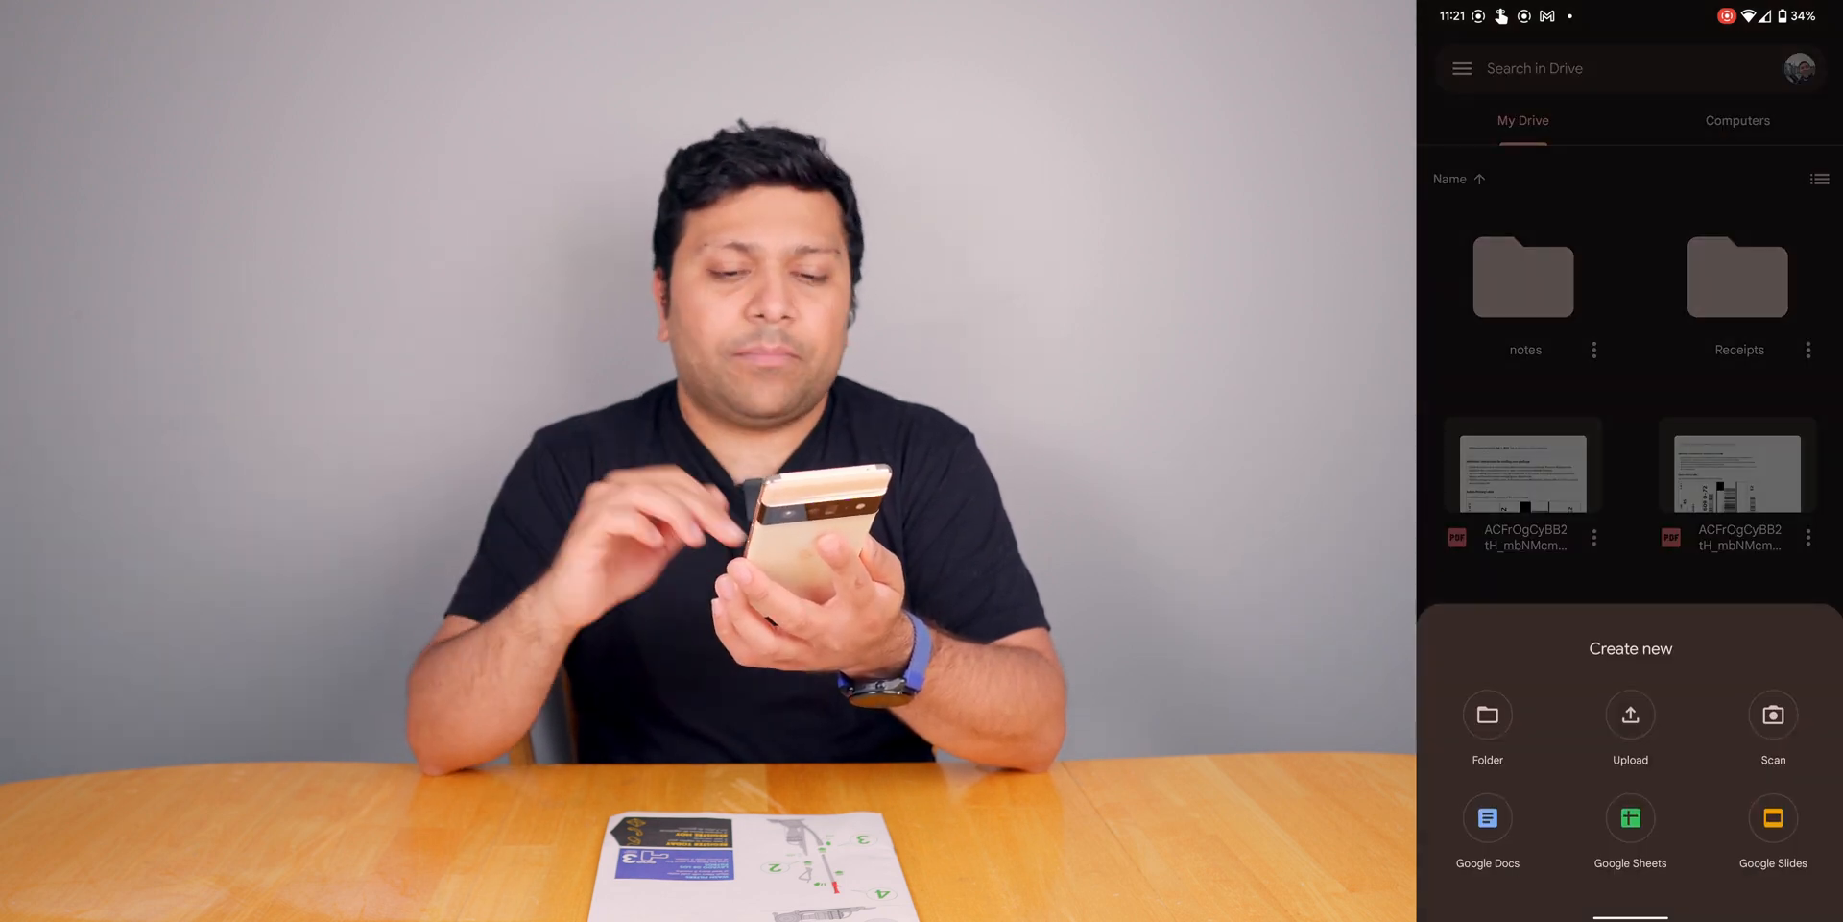
{"action": "left_click", "coordinate": [1773, 714]}
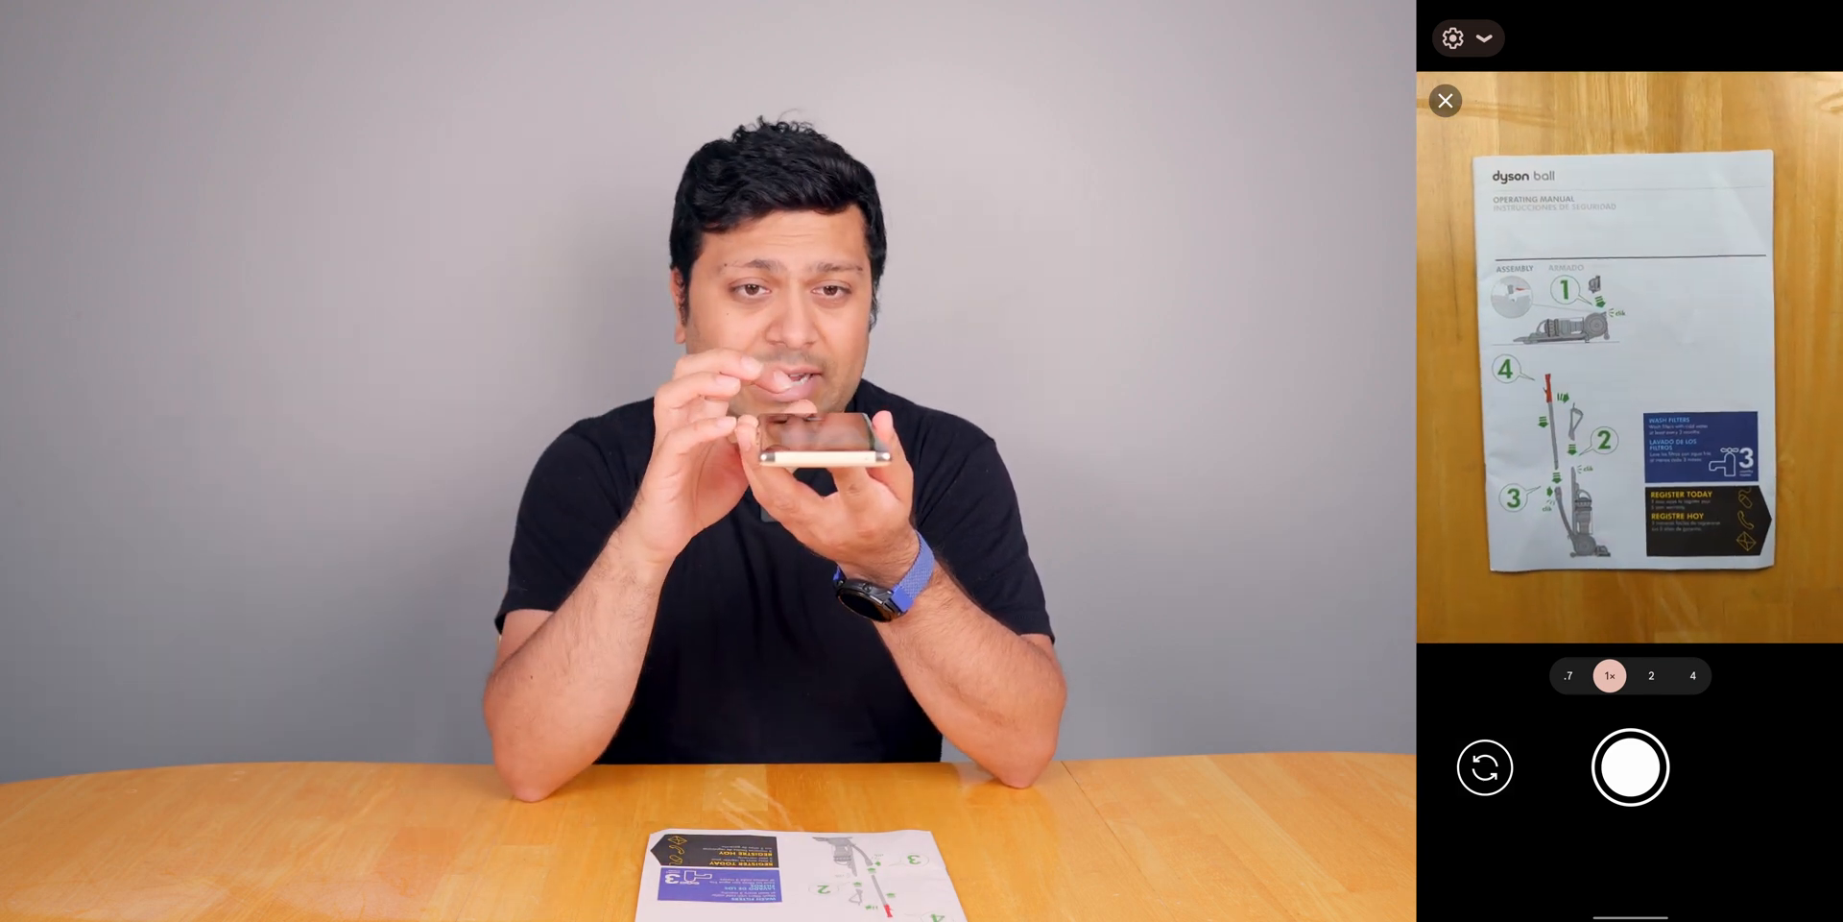
Photograph the manual's first page and accept the capture.
{"action": "left_click", "coordinate": [1629, 766]}
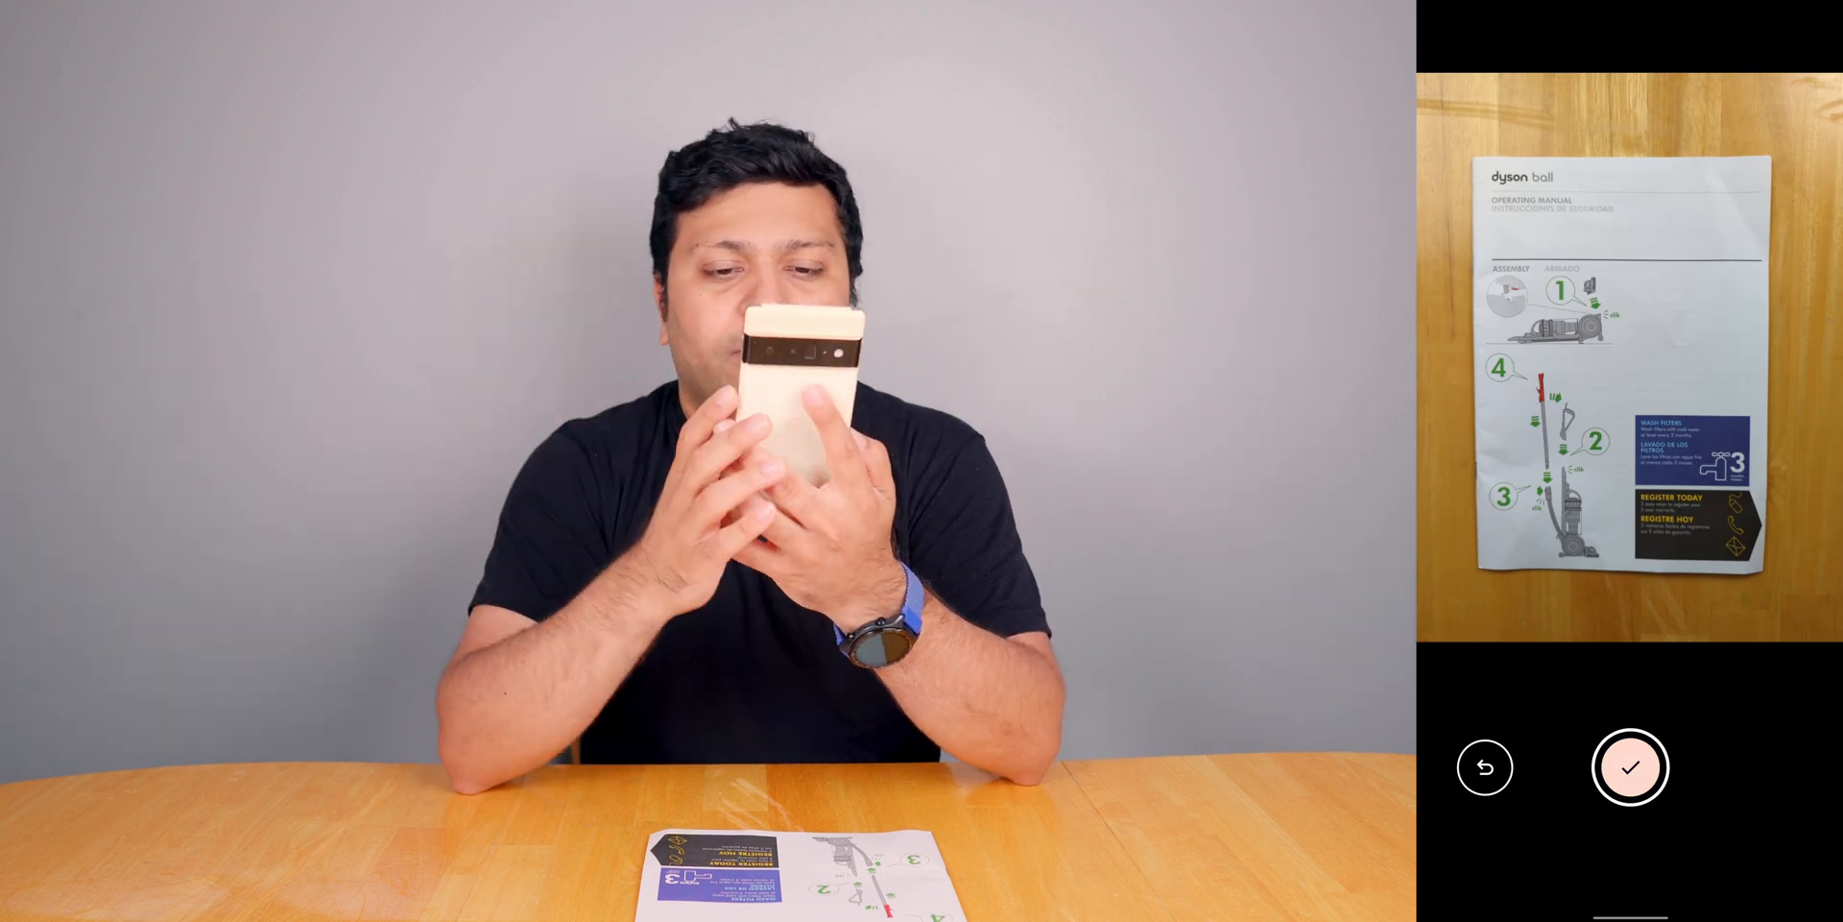
{"action": "left_click", "coordinate": [1630, 768]}
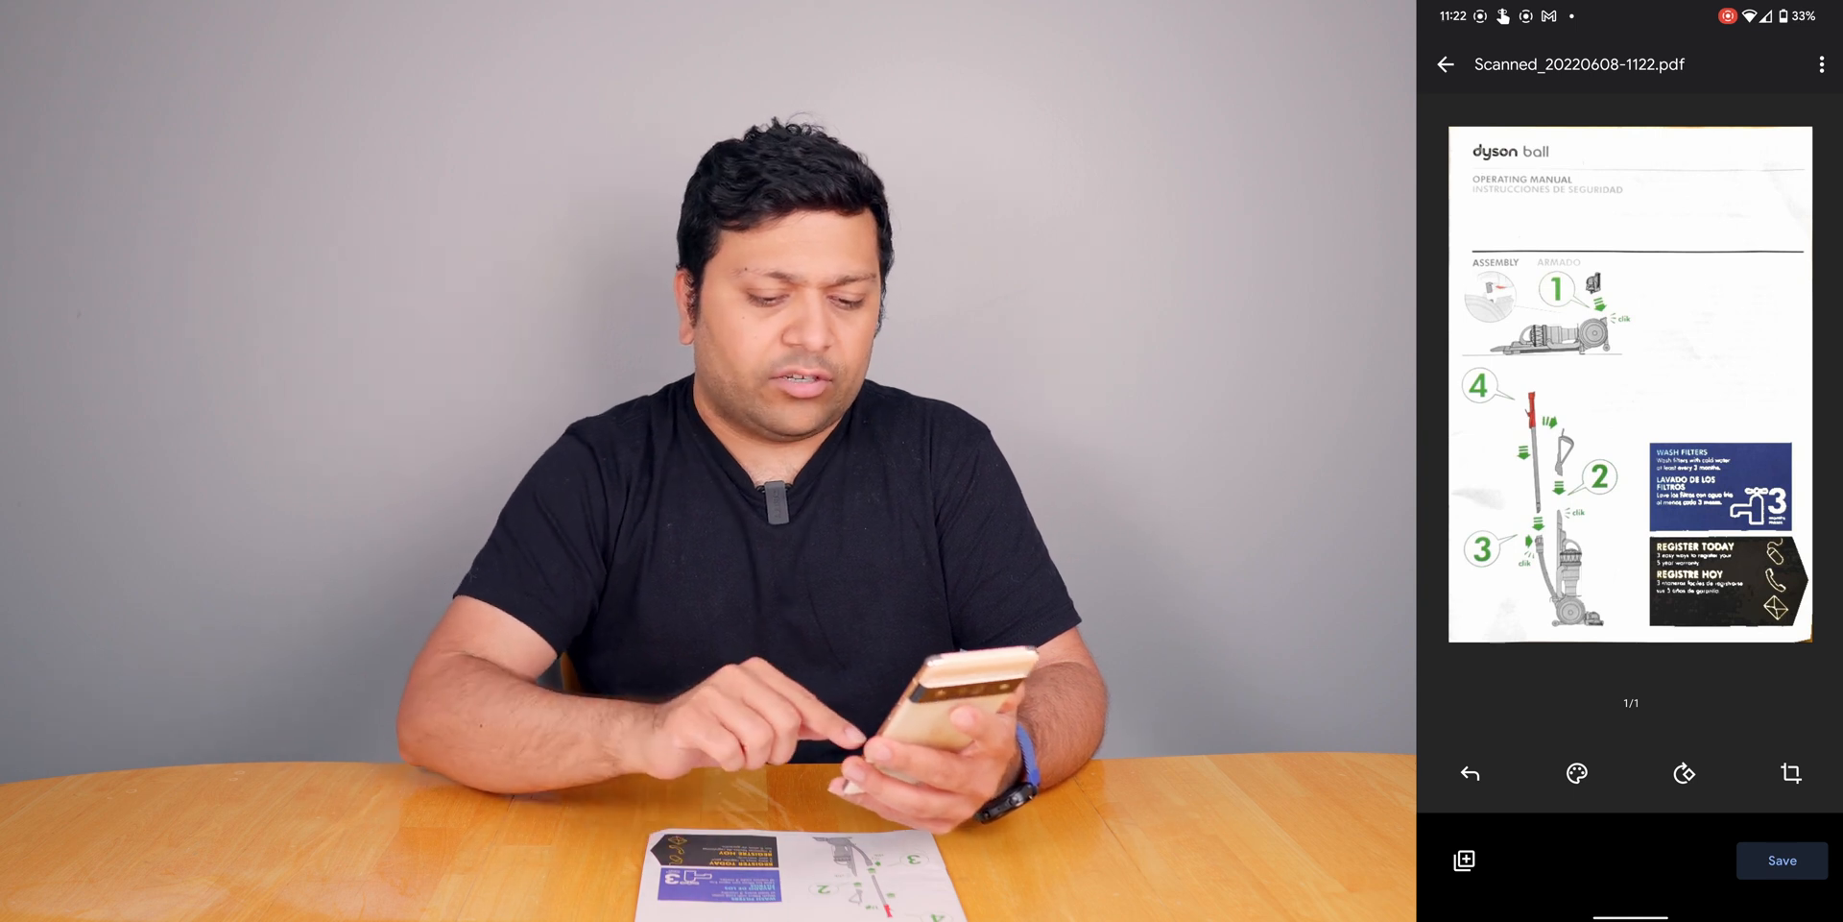
Review and keep the first page's detected crop, then add another page to the scan.
{"action": "left_click", "coordinate": [1775, 774]}
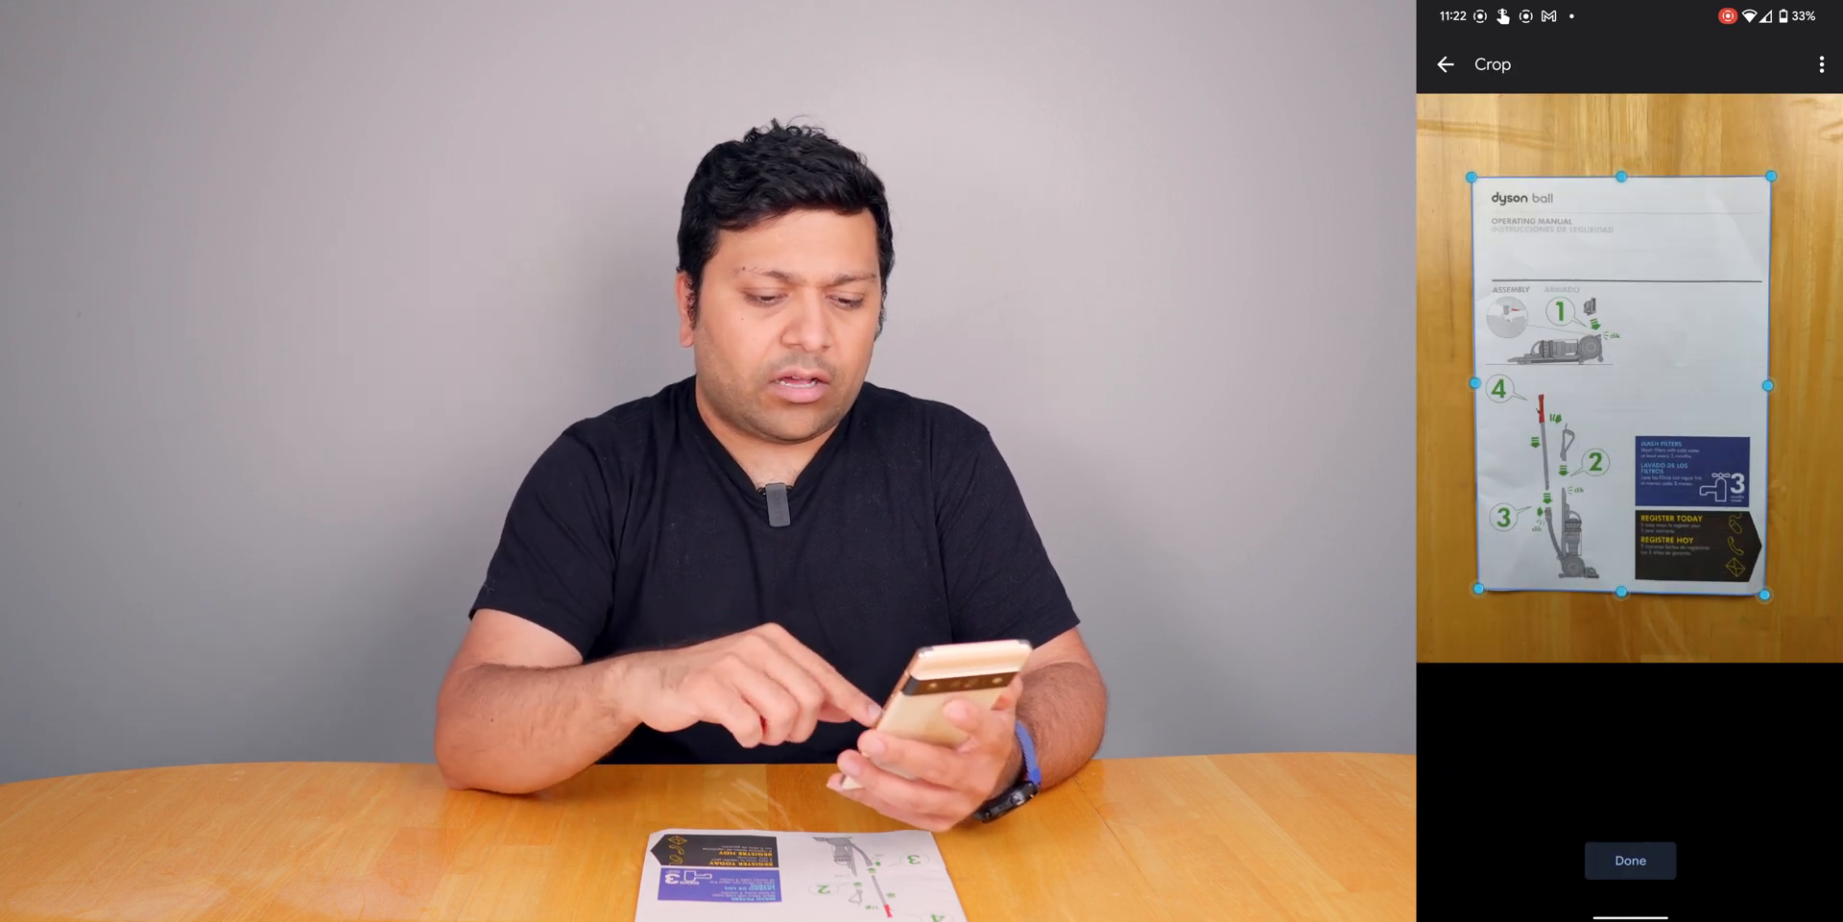
{"action": "left_click", "coordinate": [1629, 860]}
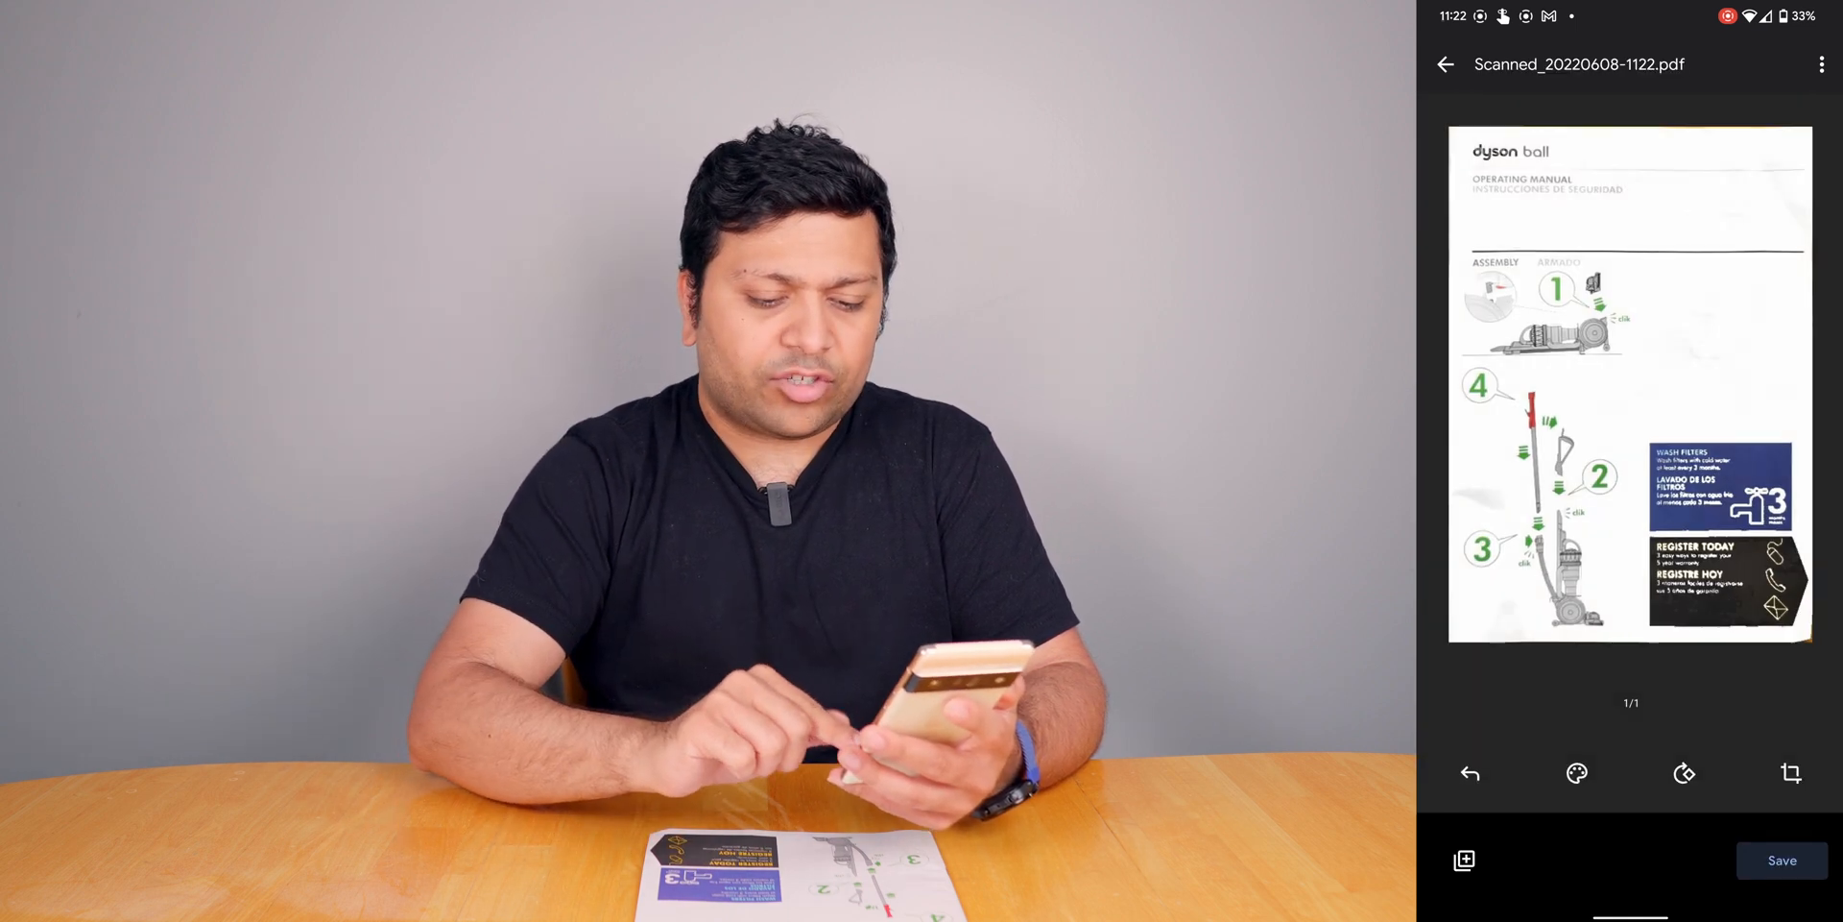
{"action": "left_click", "coordinate": [1790, 772]}
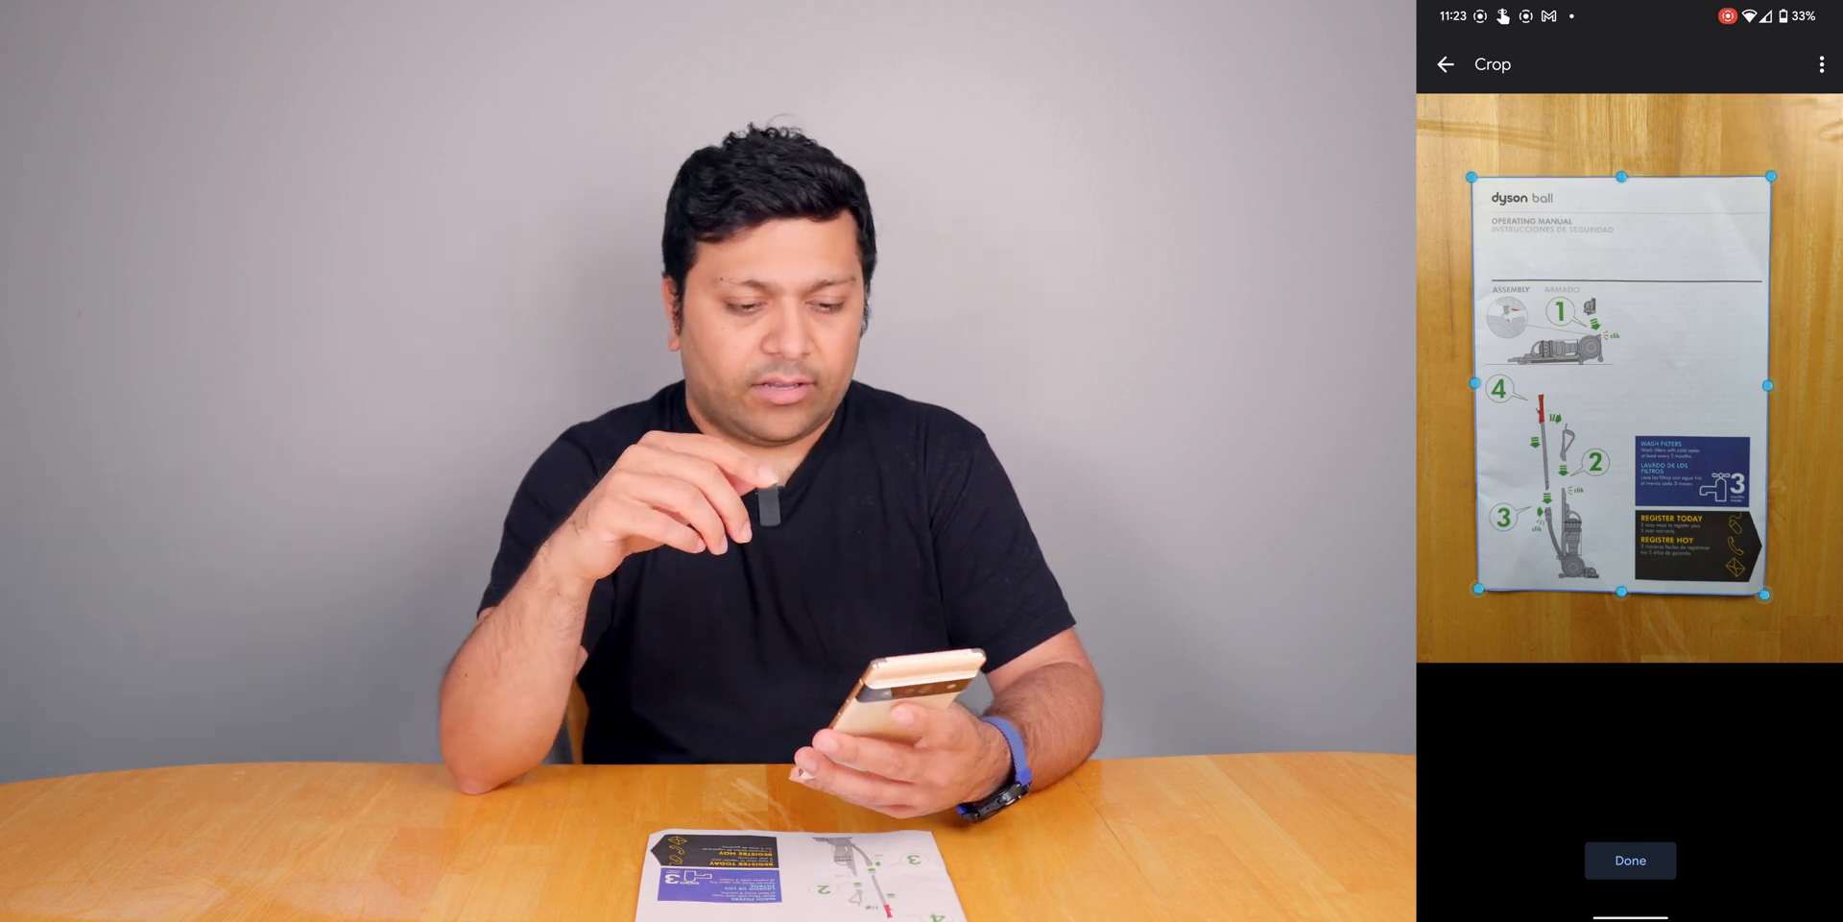
{"action": "left_click", "coordinate": [1629, 860]}
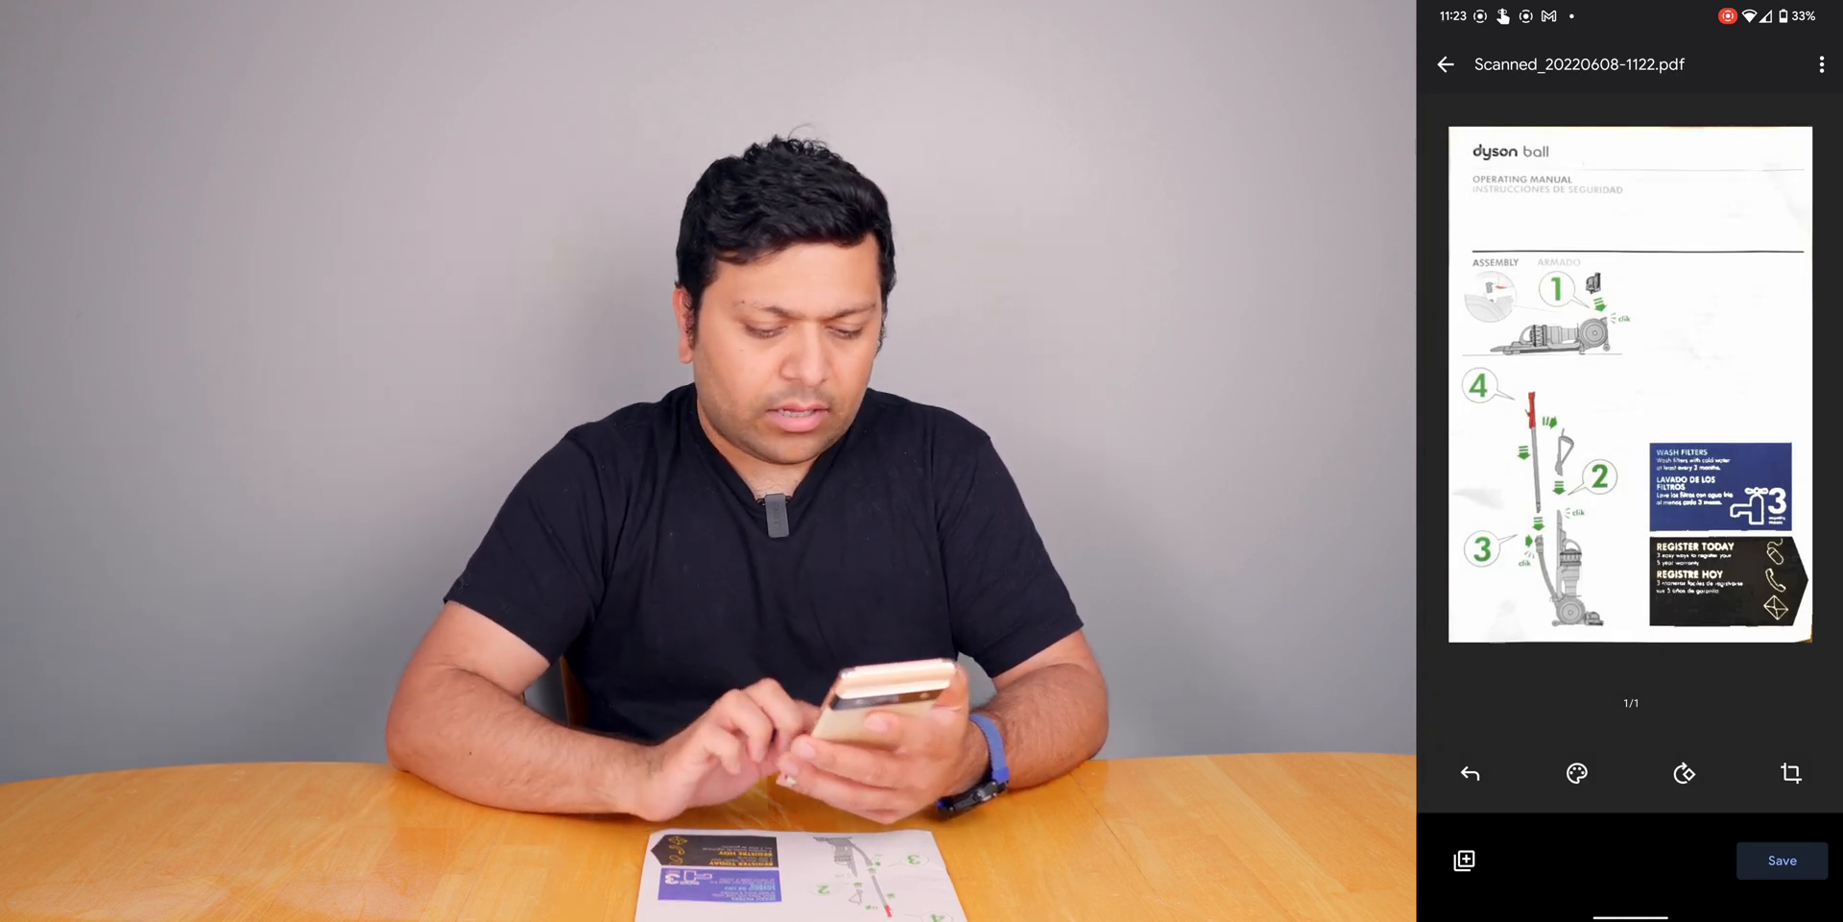
{"action": "left_click", "coordinate": [1577, 773]}
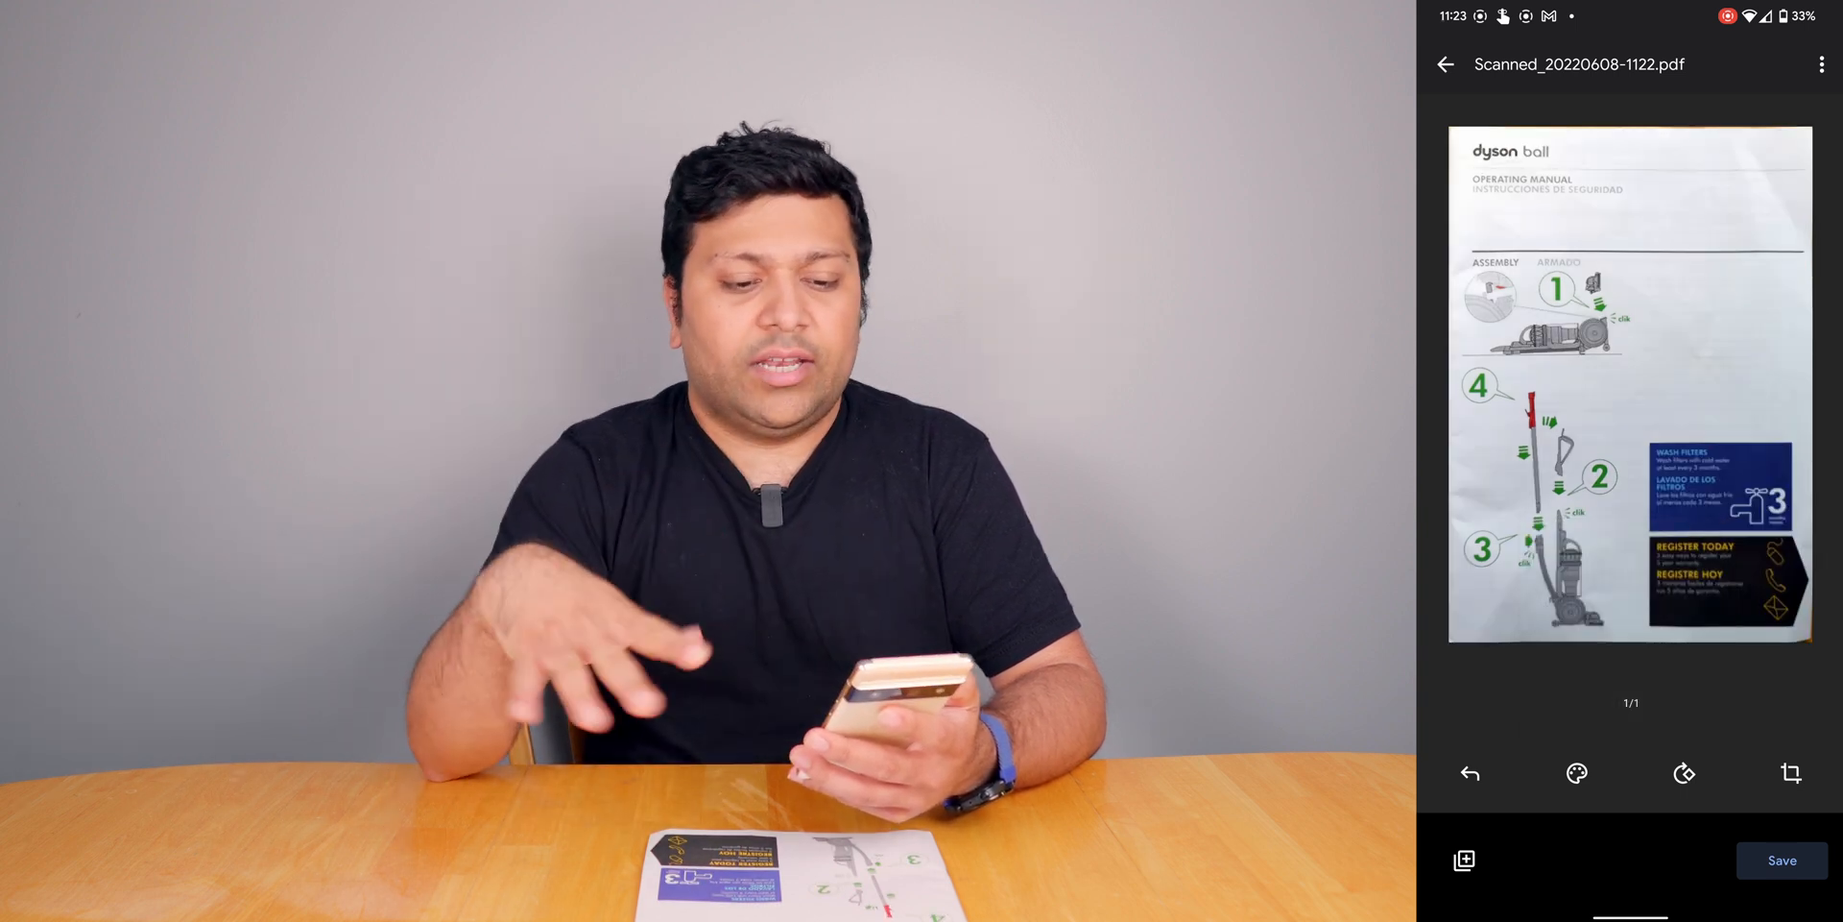
{"action": "left_click", "coordinate": [1576, 772]}
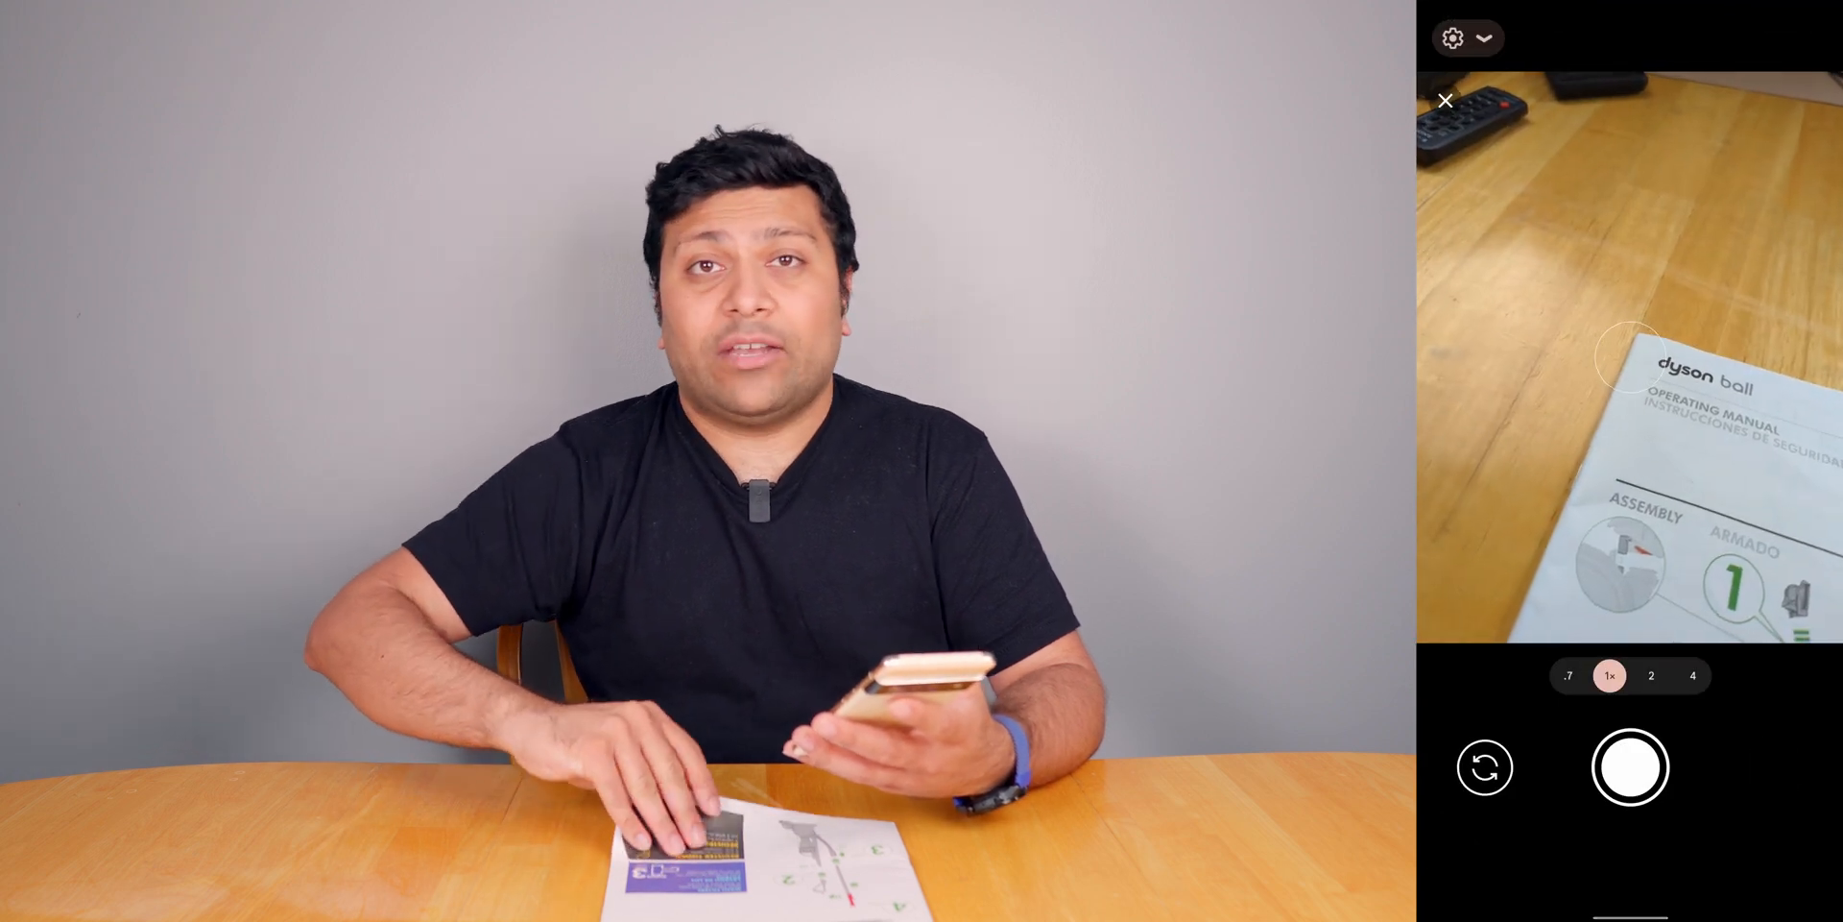
Capture the safety instructions sheet as page two and confirm its crop.
{"action": "left_click", "coordinate": [1629, 768]}
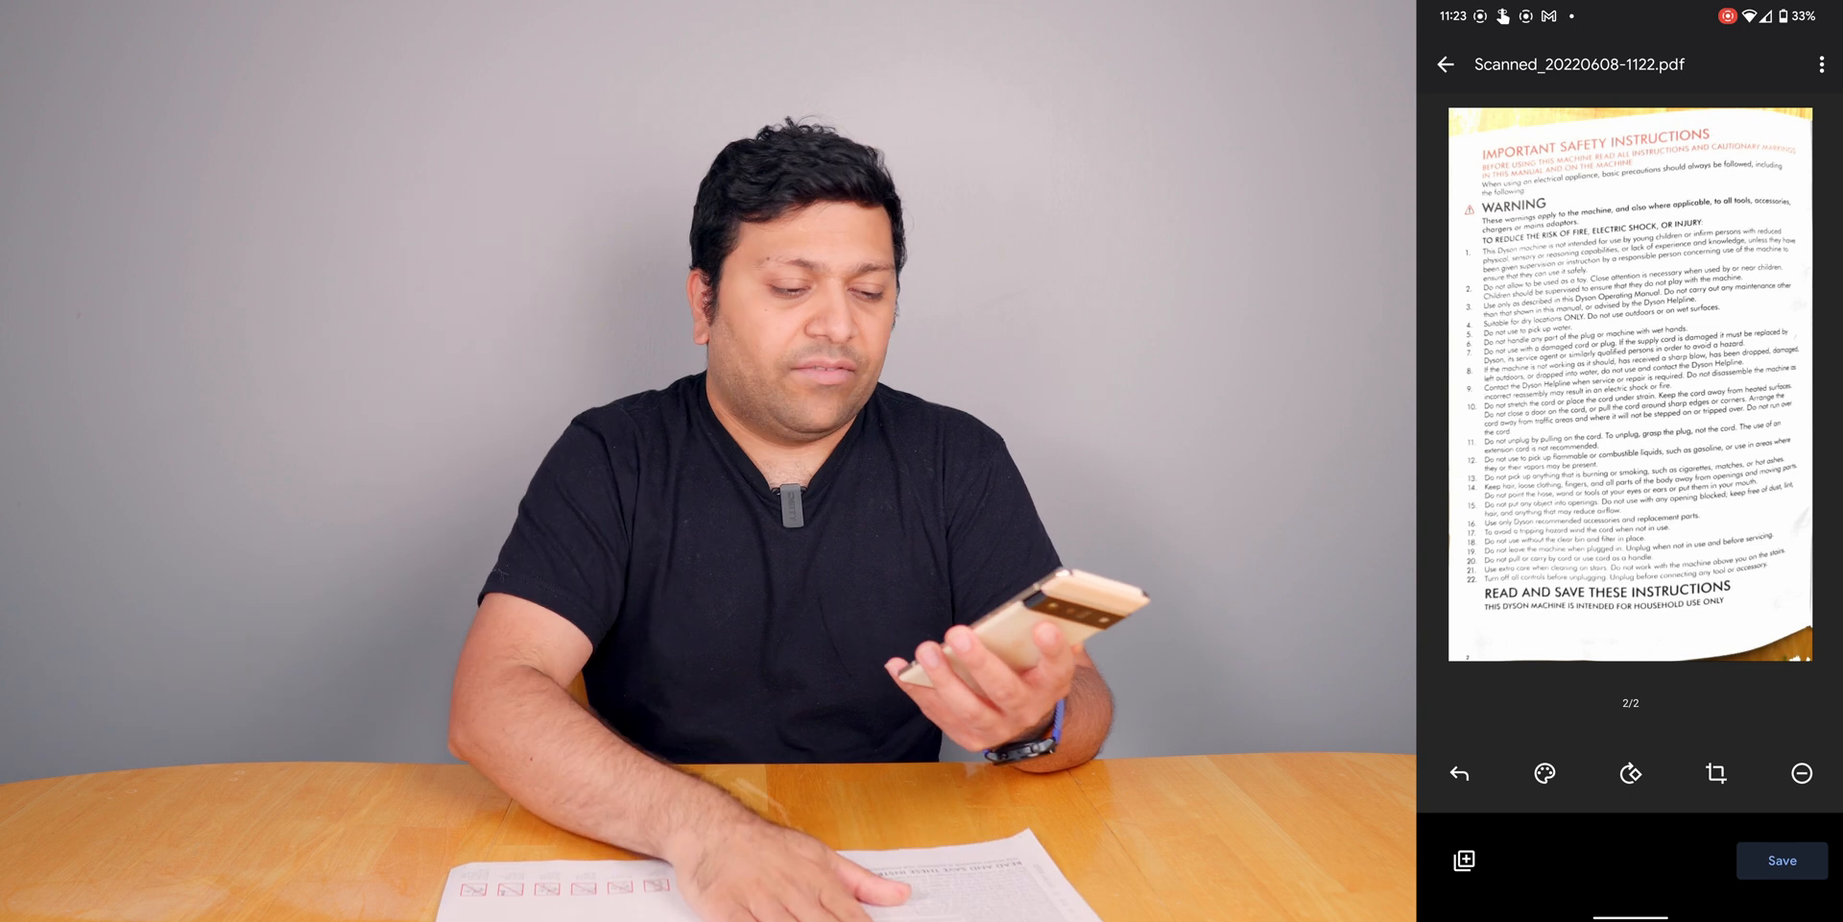
{"action": "left_click", "coordinate": [1716, 774]}
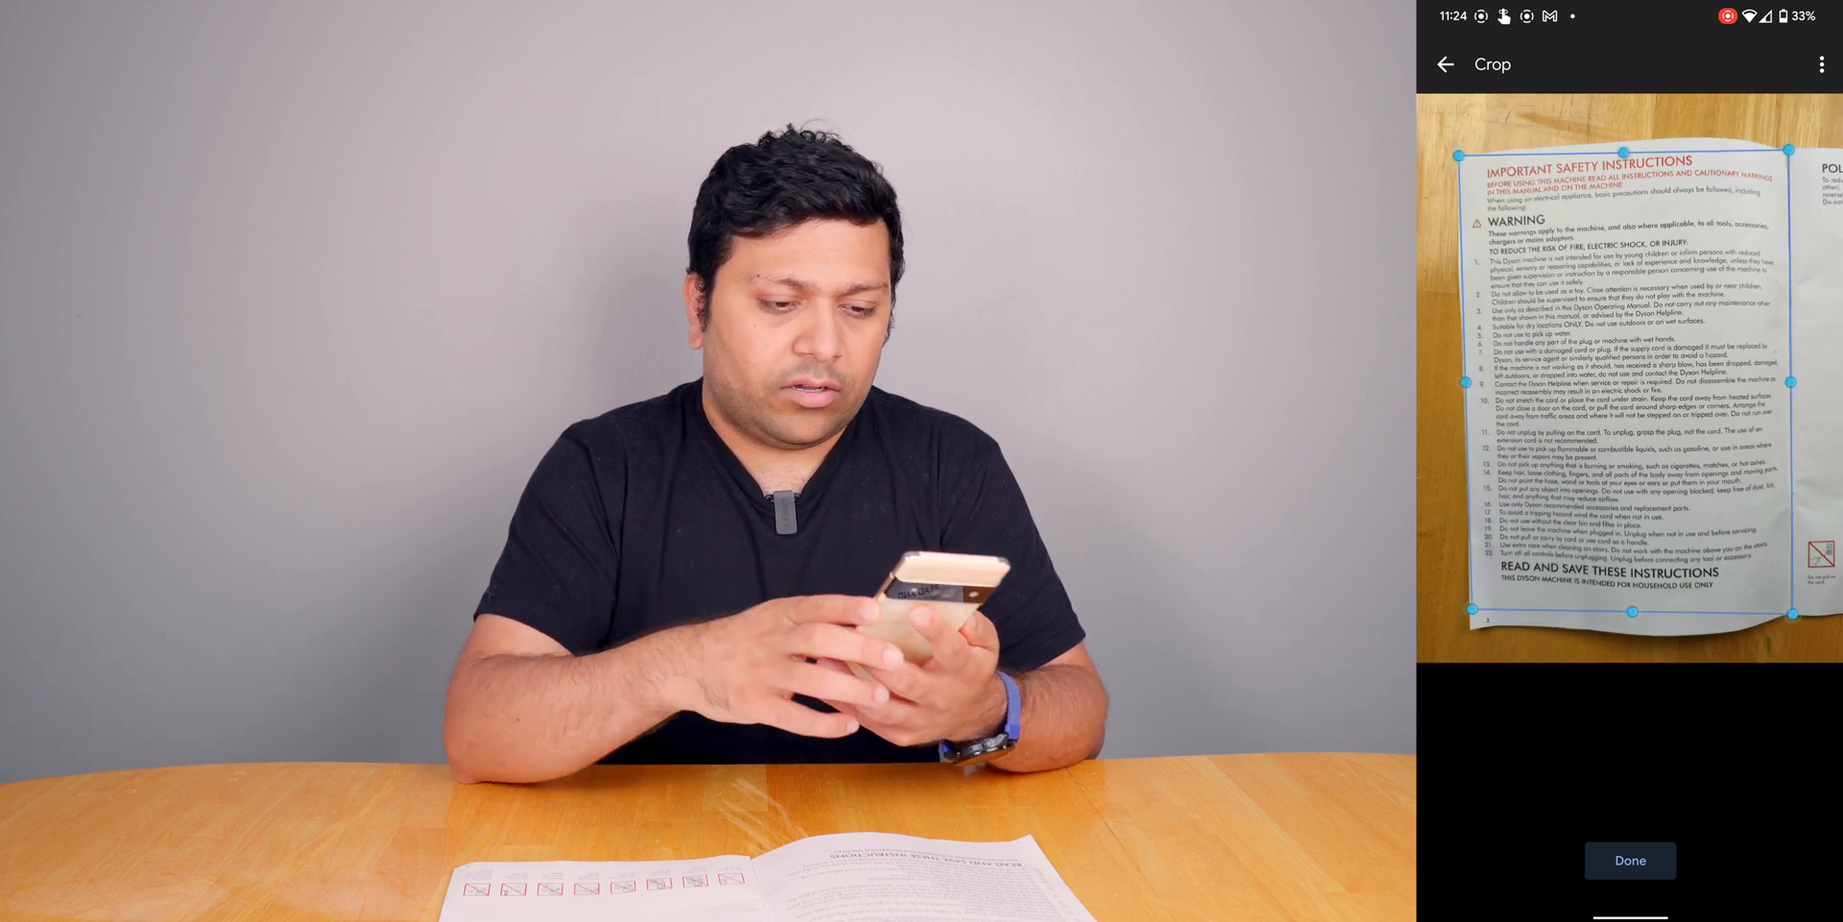
{"action": "left_click", "coordinate": [1630, 859]}
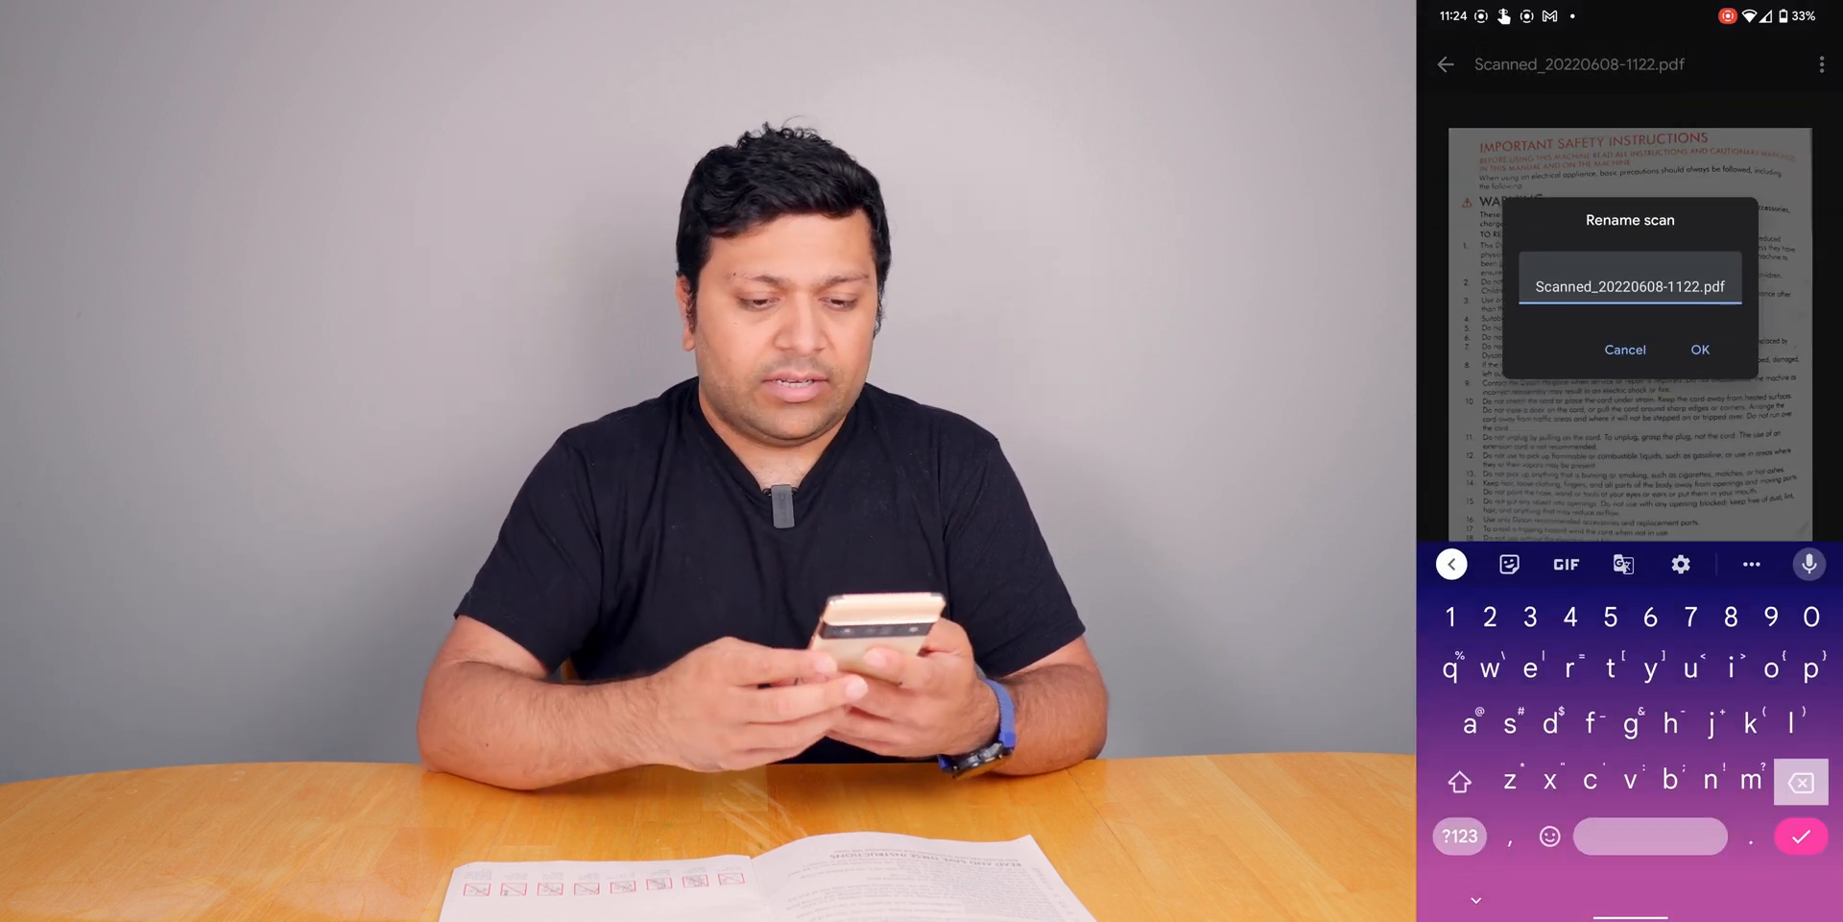
Replace the default scan name with 'Dyson manual'.
{"action": "left_click", "coordinate": [1801, 779]}
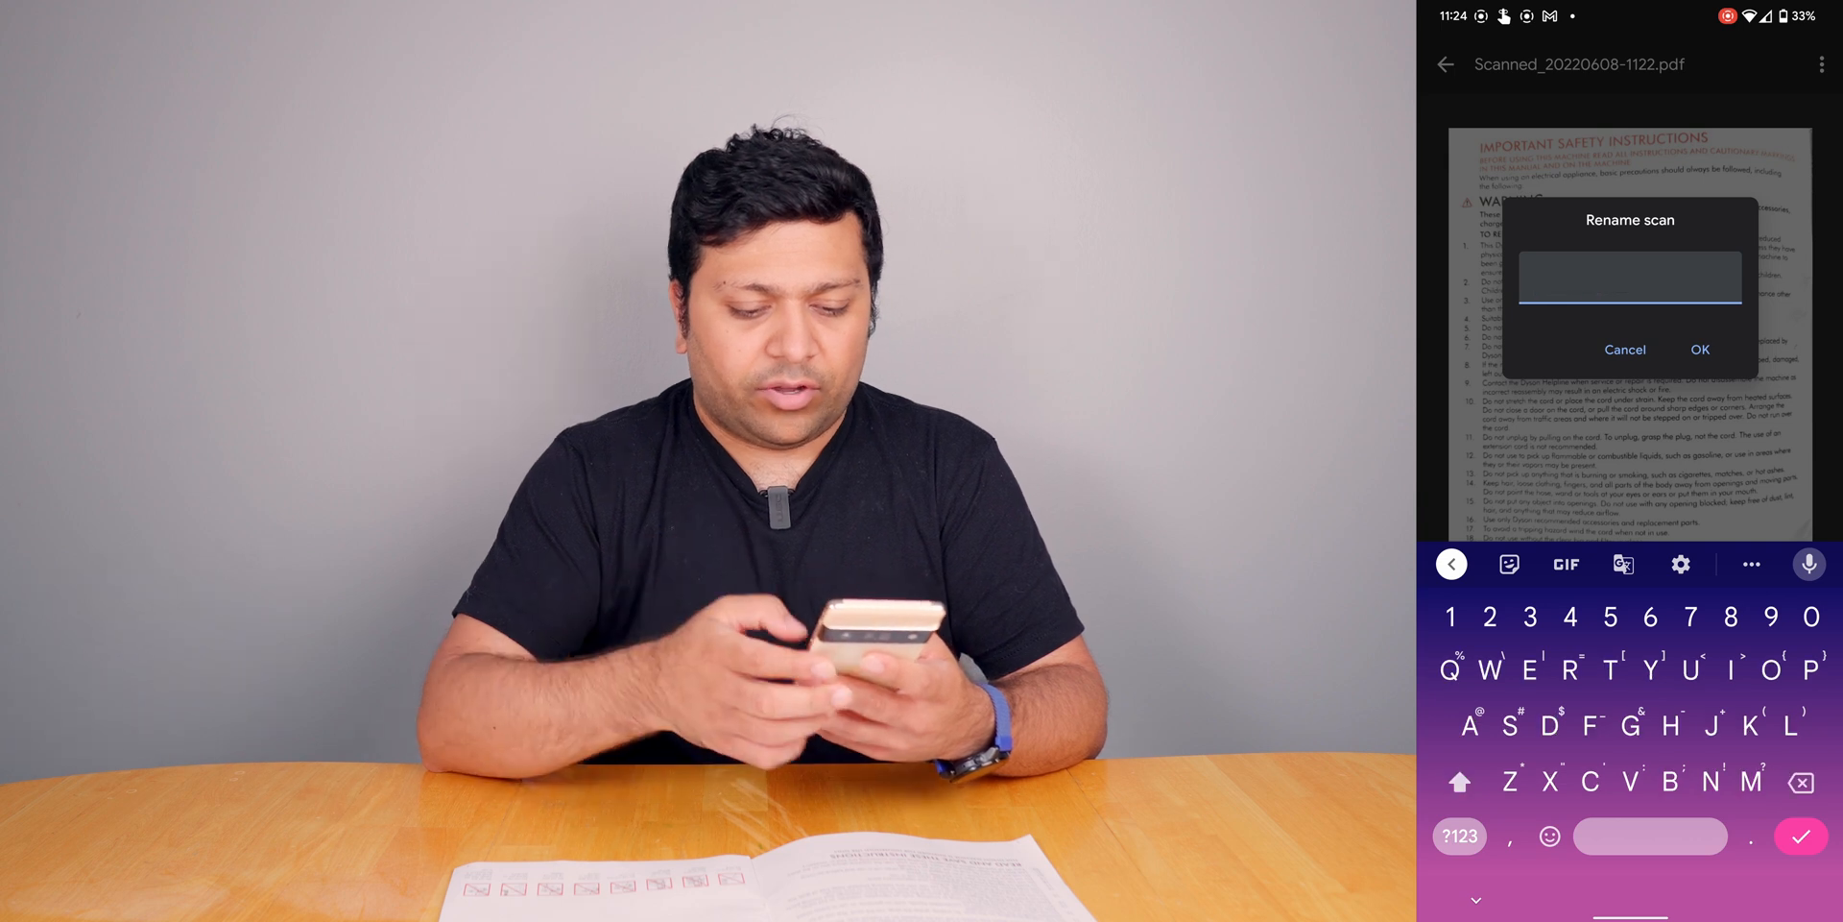
{"action": "type", "text": "Dyson"}
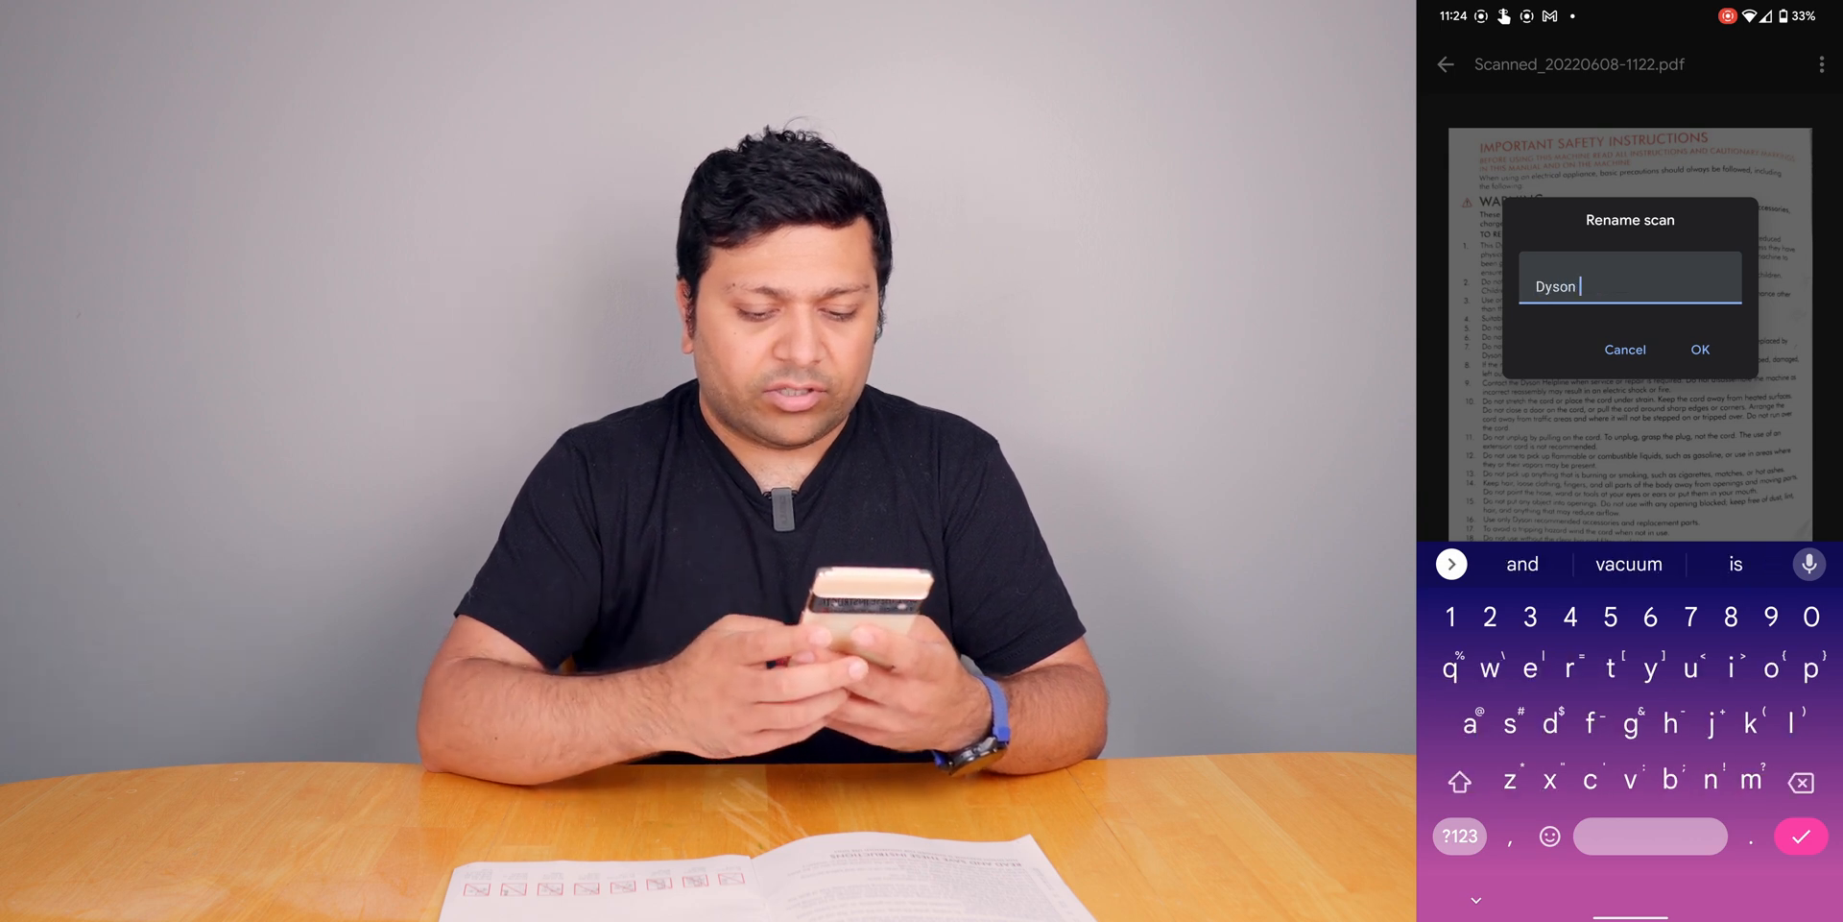
{"action": "left_click", "coordinate": [1698, 350]}
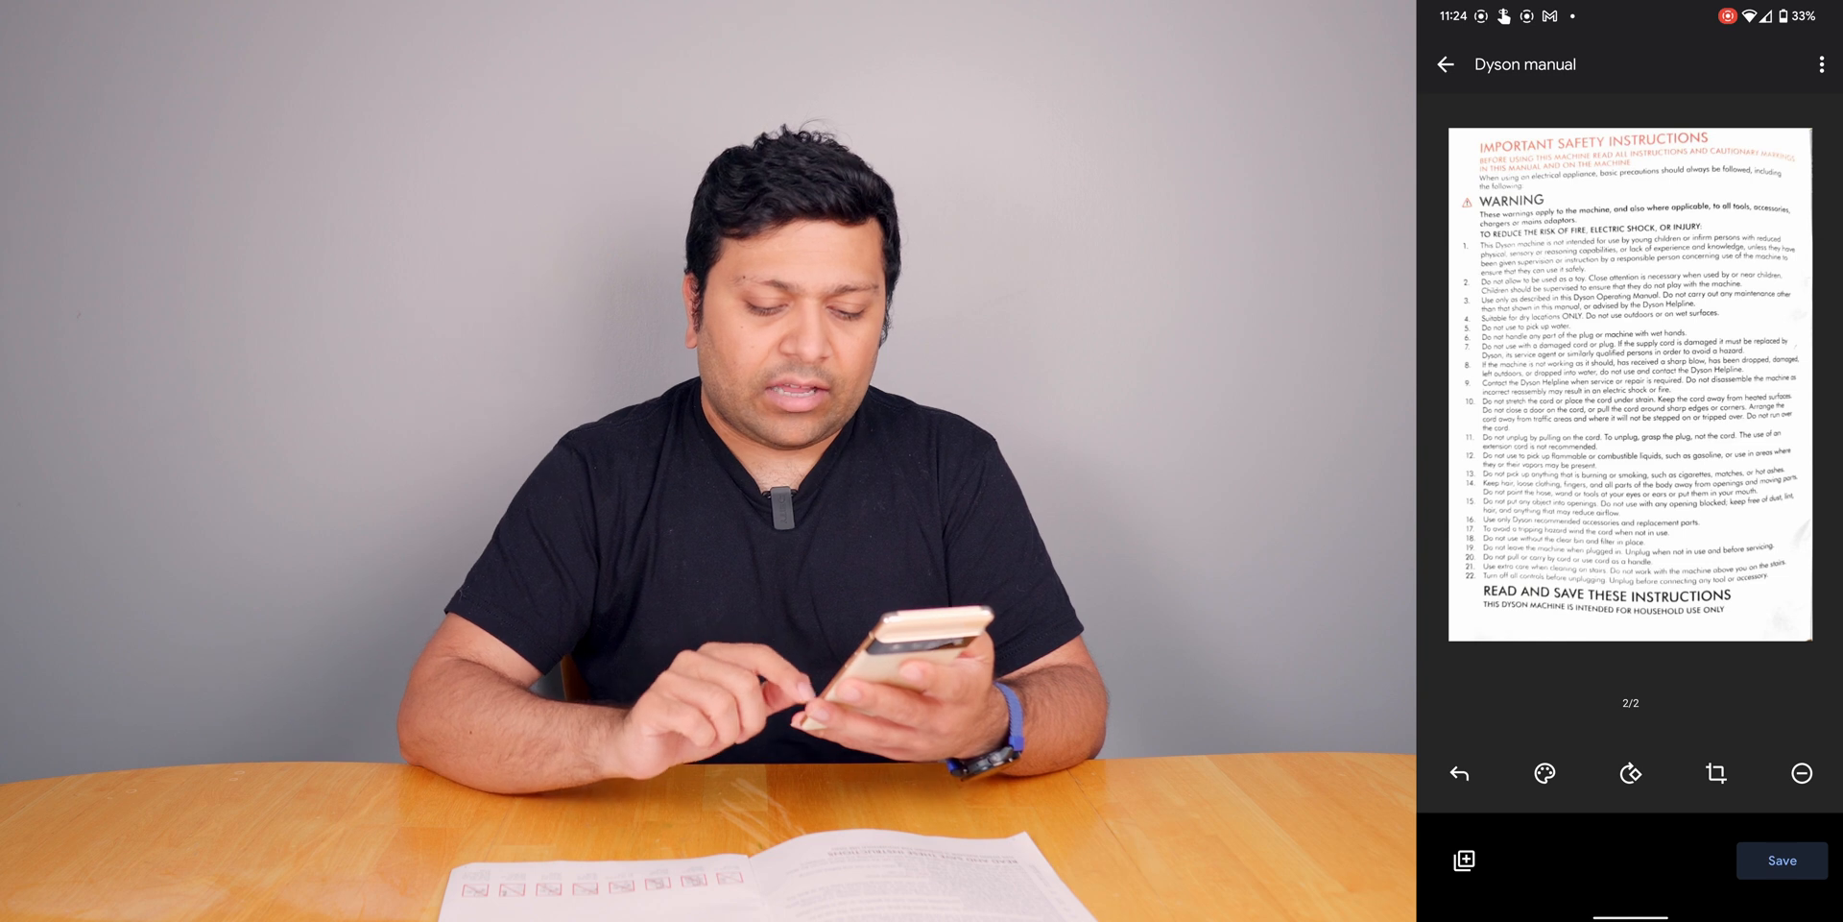
Cancel deleting the current page and return to the first page.
{"action": "left_click", "coordinate": [1798, 774]}
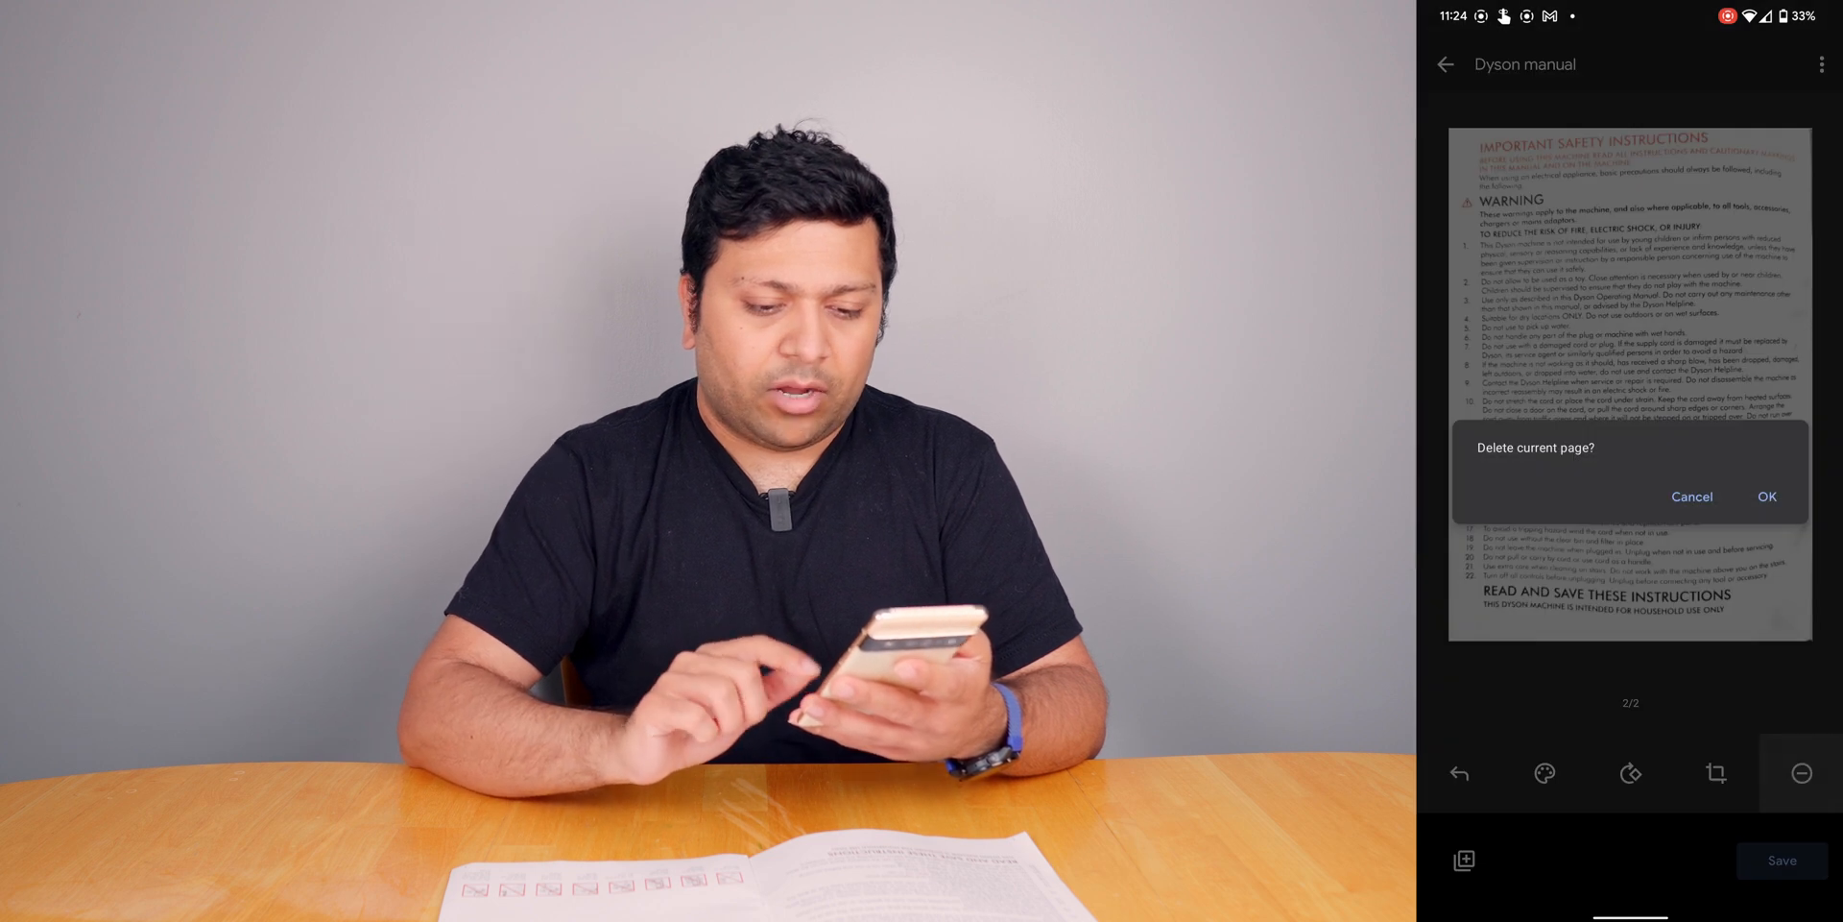
{"action": "left_click", "coordinate": [1690, 496]}
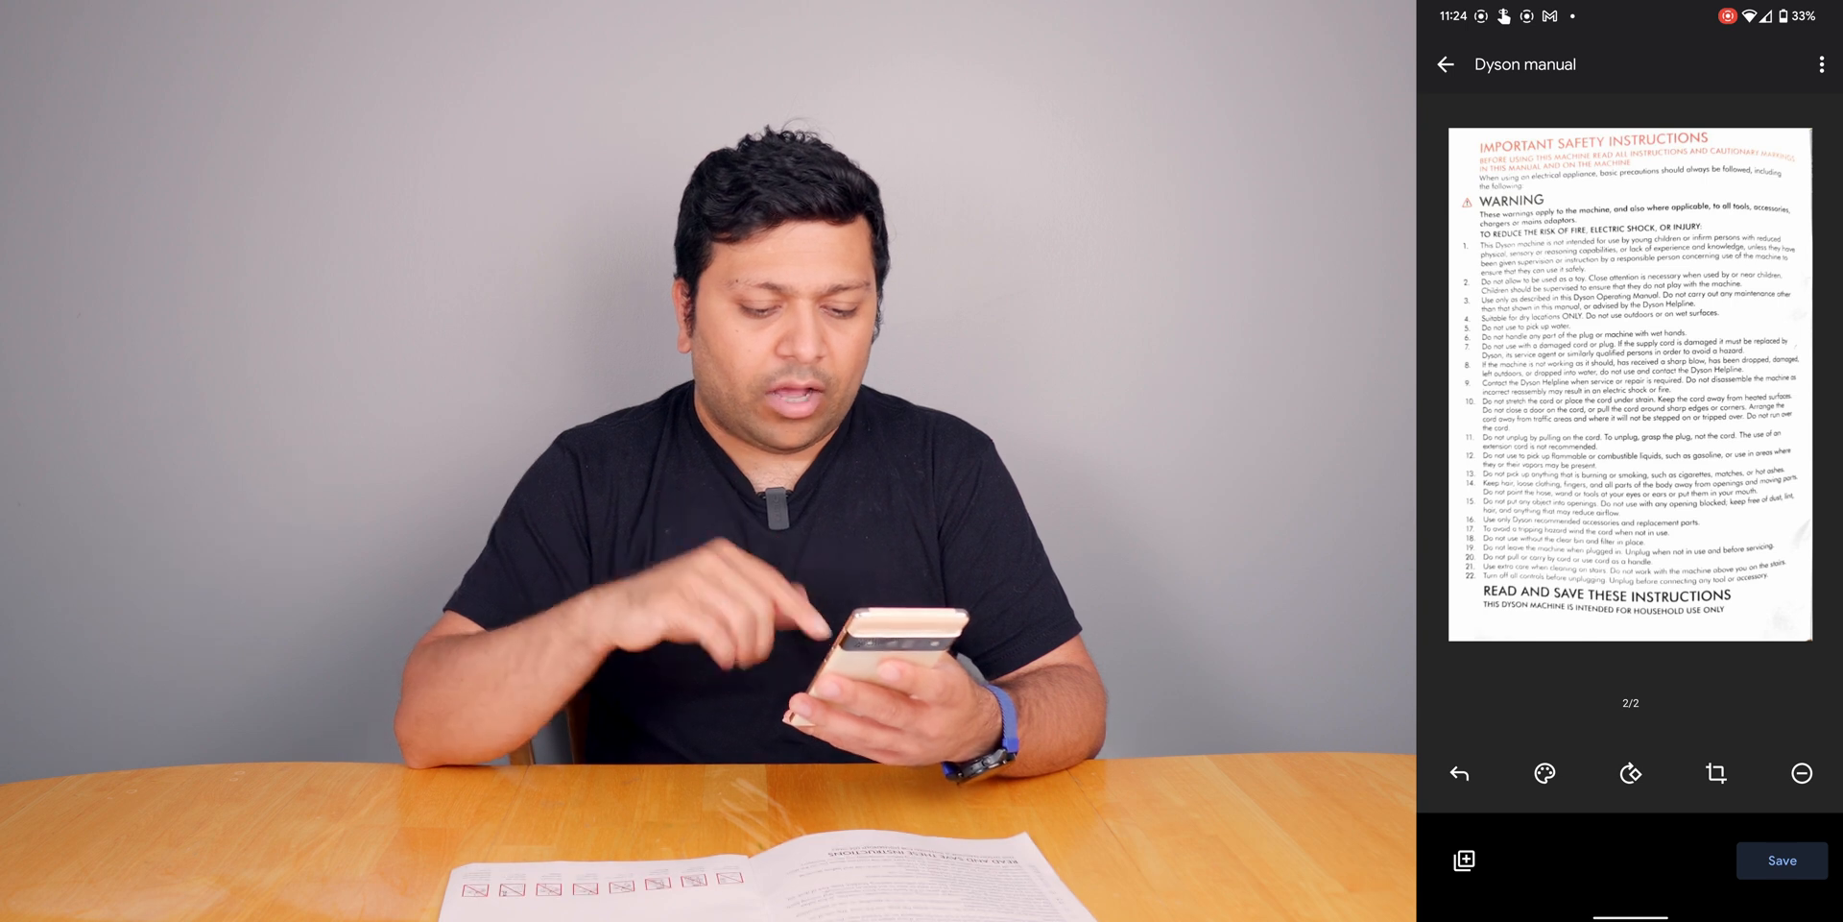
{"action": "left_click", "coordinate": [1630, 774]}
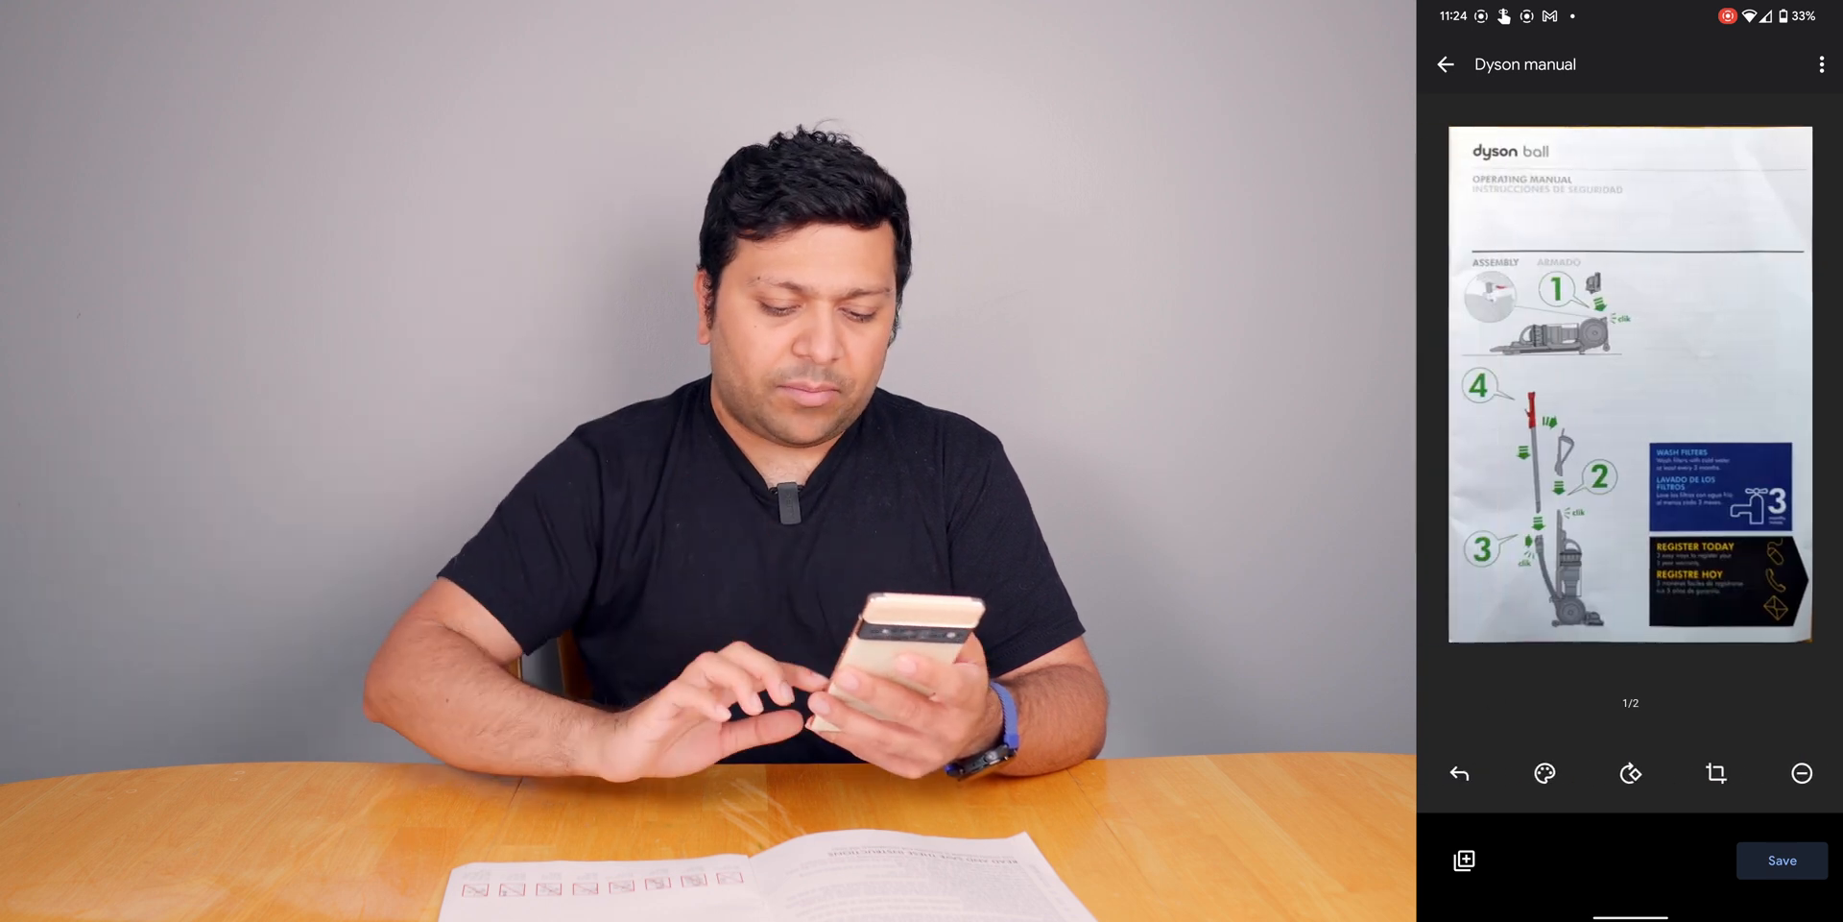
Save the scan after creating and selecting a new 'Scanned documents' destination folder.
{"action": "left_click", "coordinate": [1780, 859]}
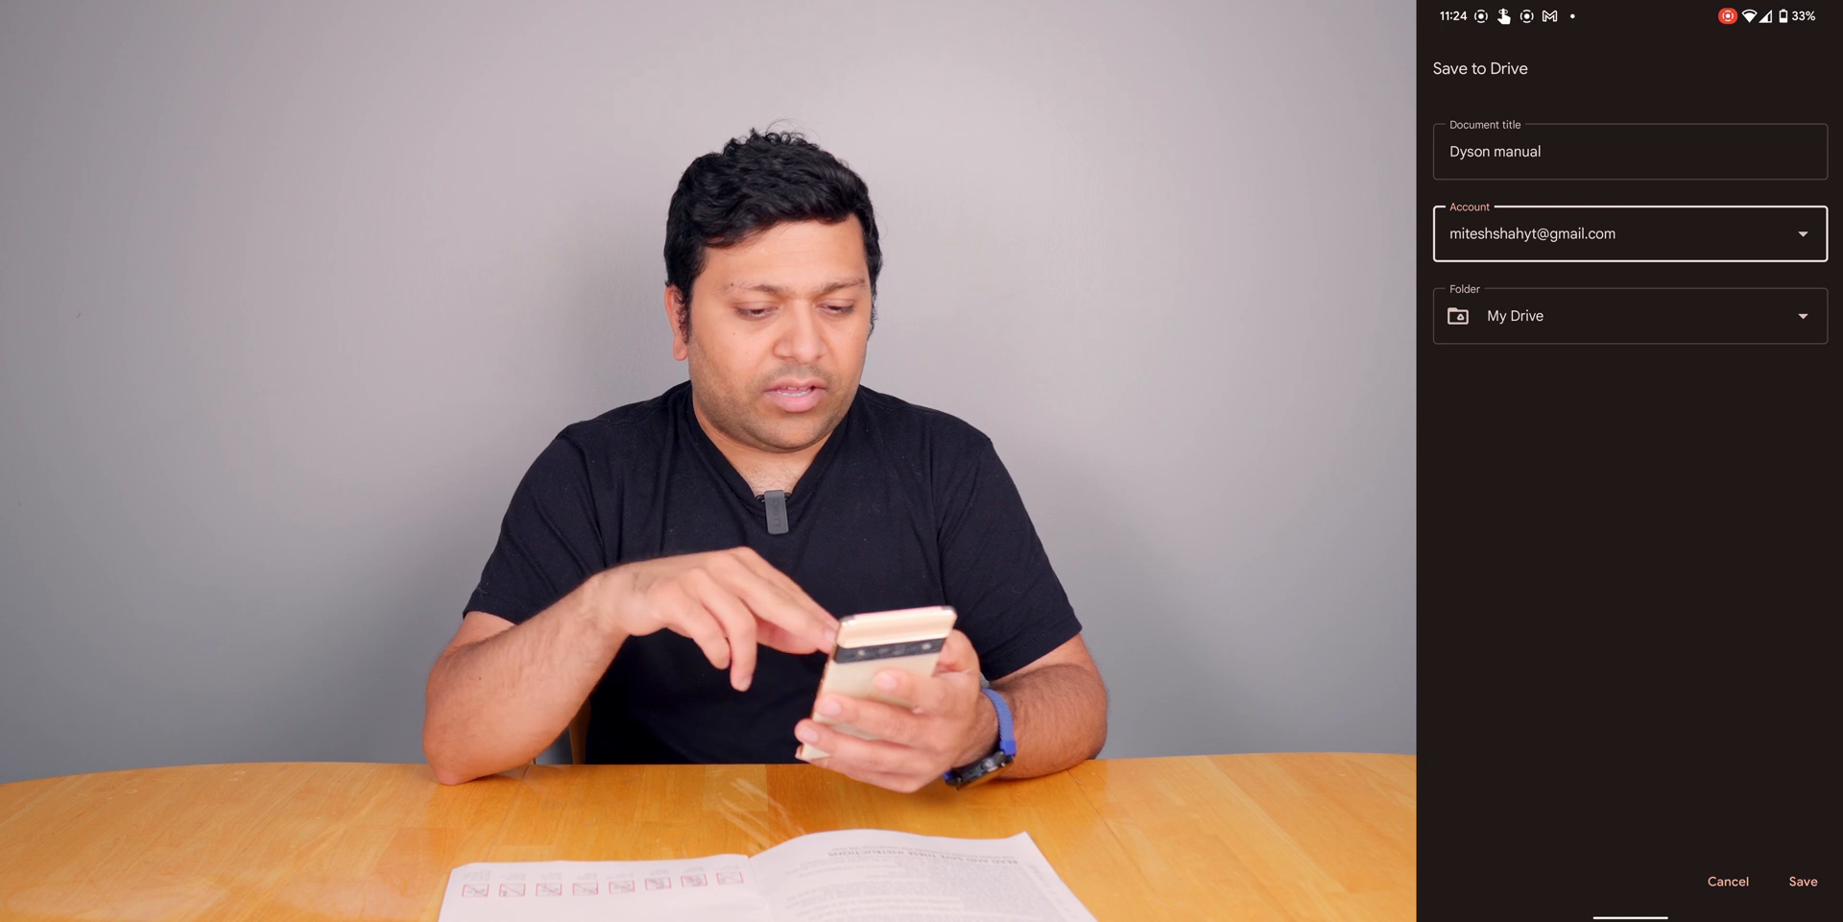
{"action": "left_click", "coordinate": [1629, 315]}
{"action": "type", "text": "S"}
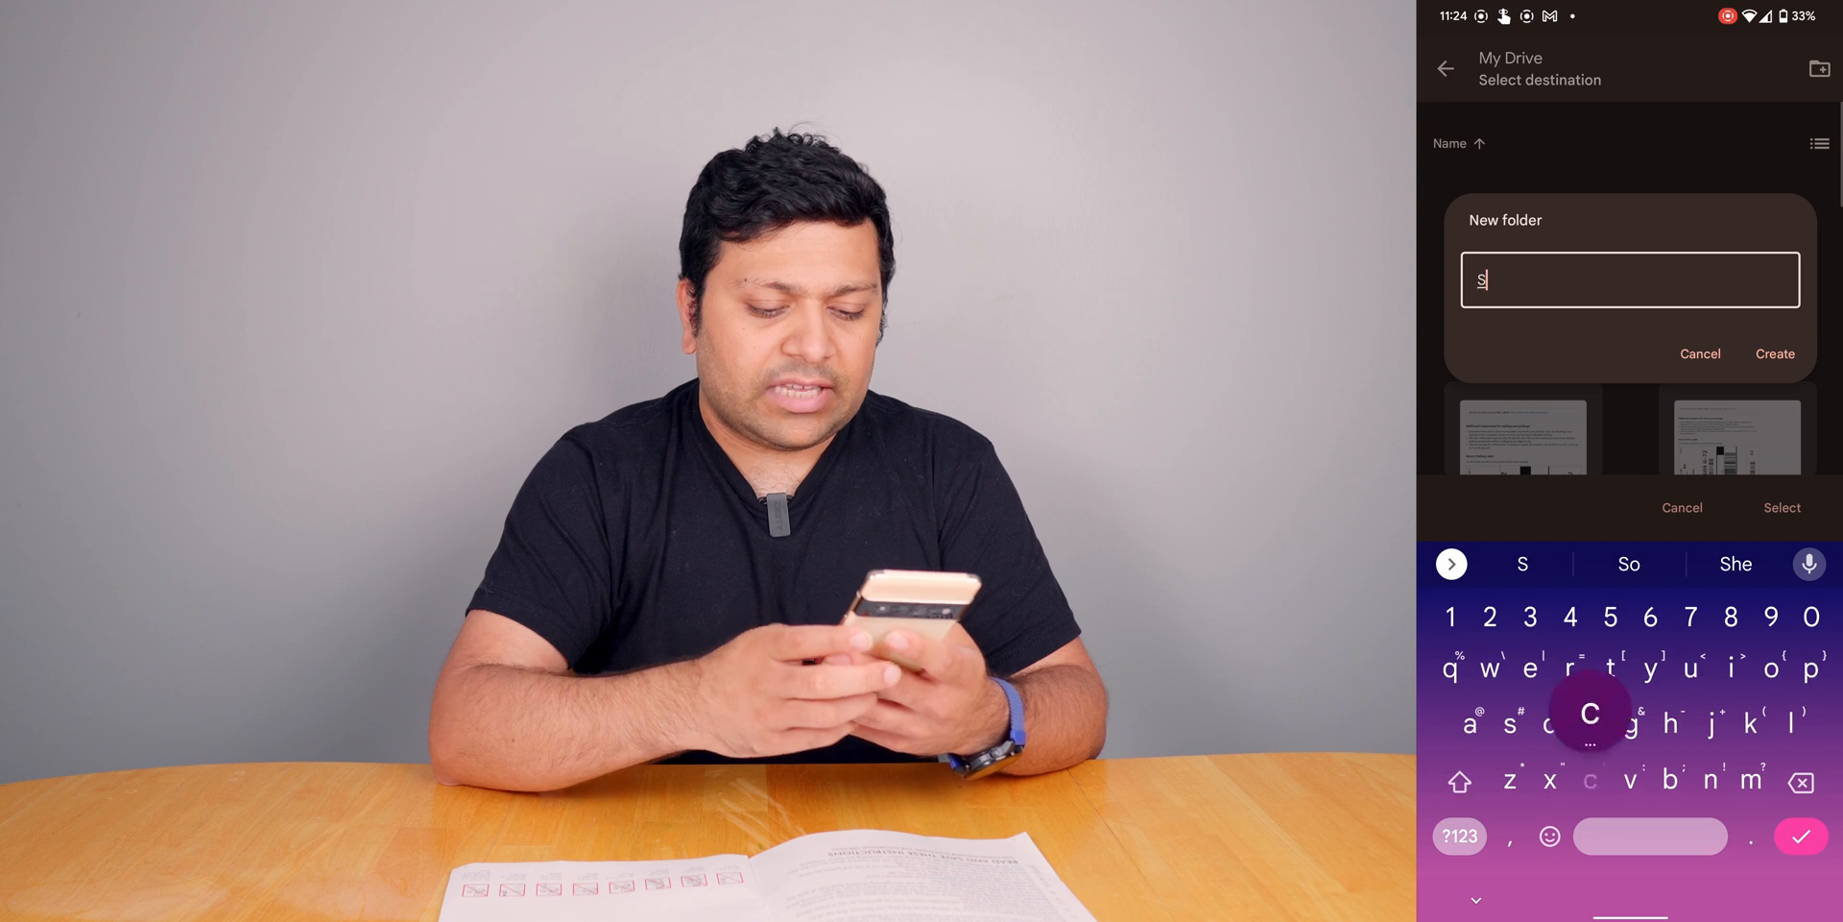
{"action": "type", "text": "canned dou"}
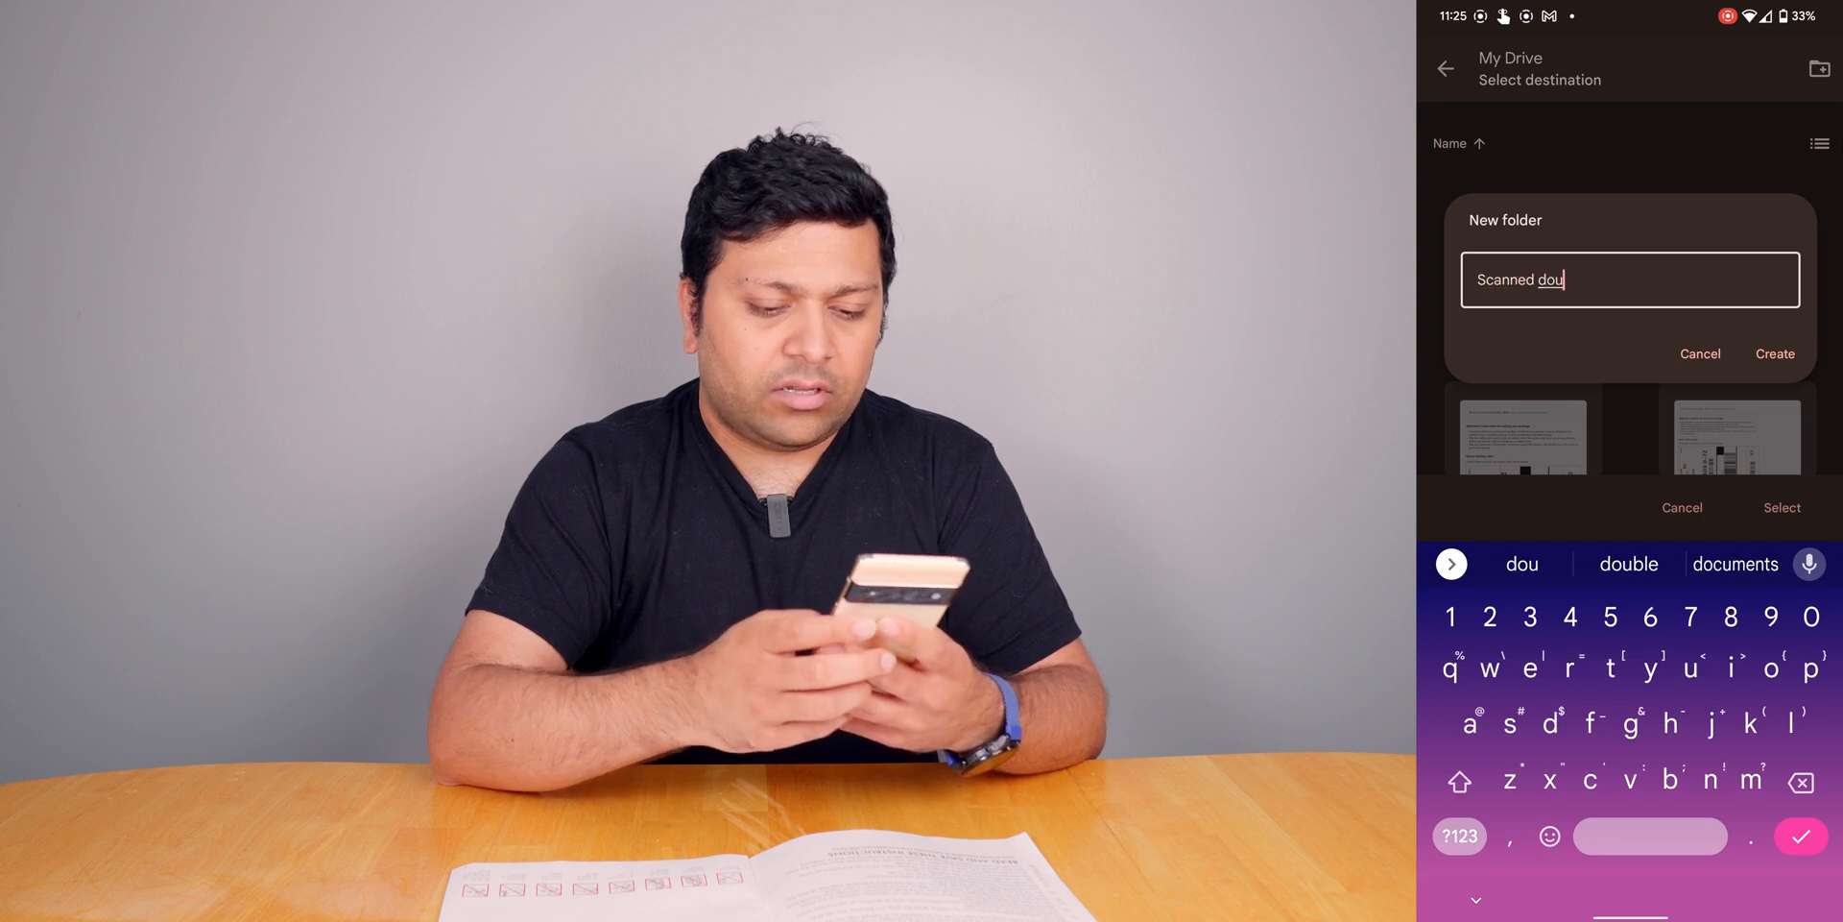
{"action": "left_click", "coordinate": [1775, 352]}
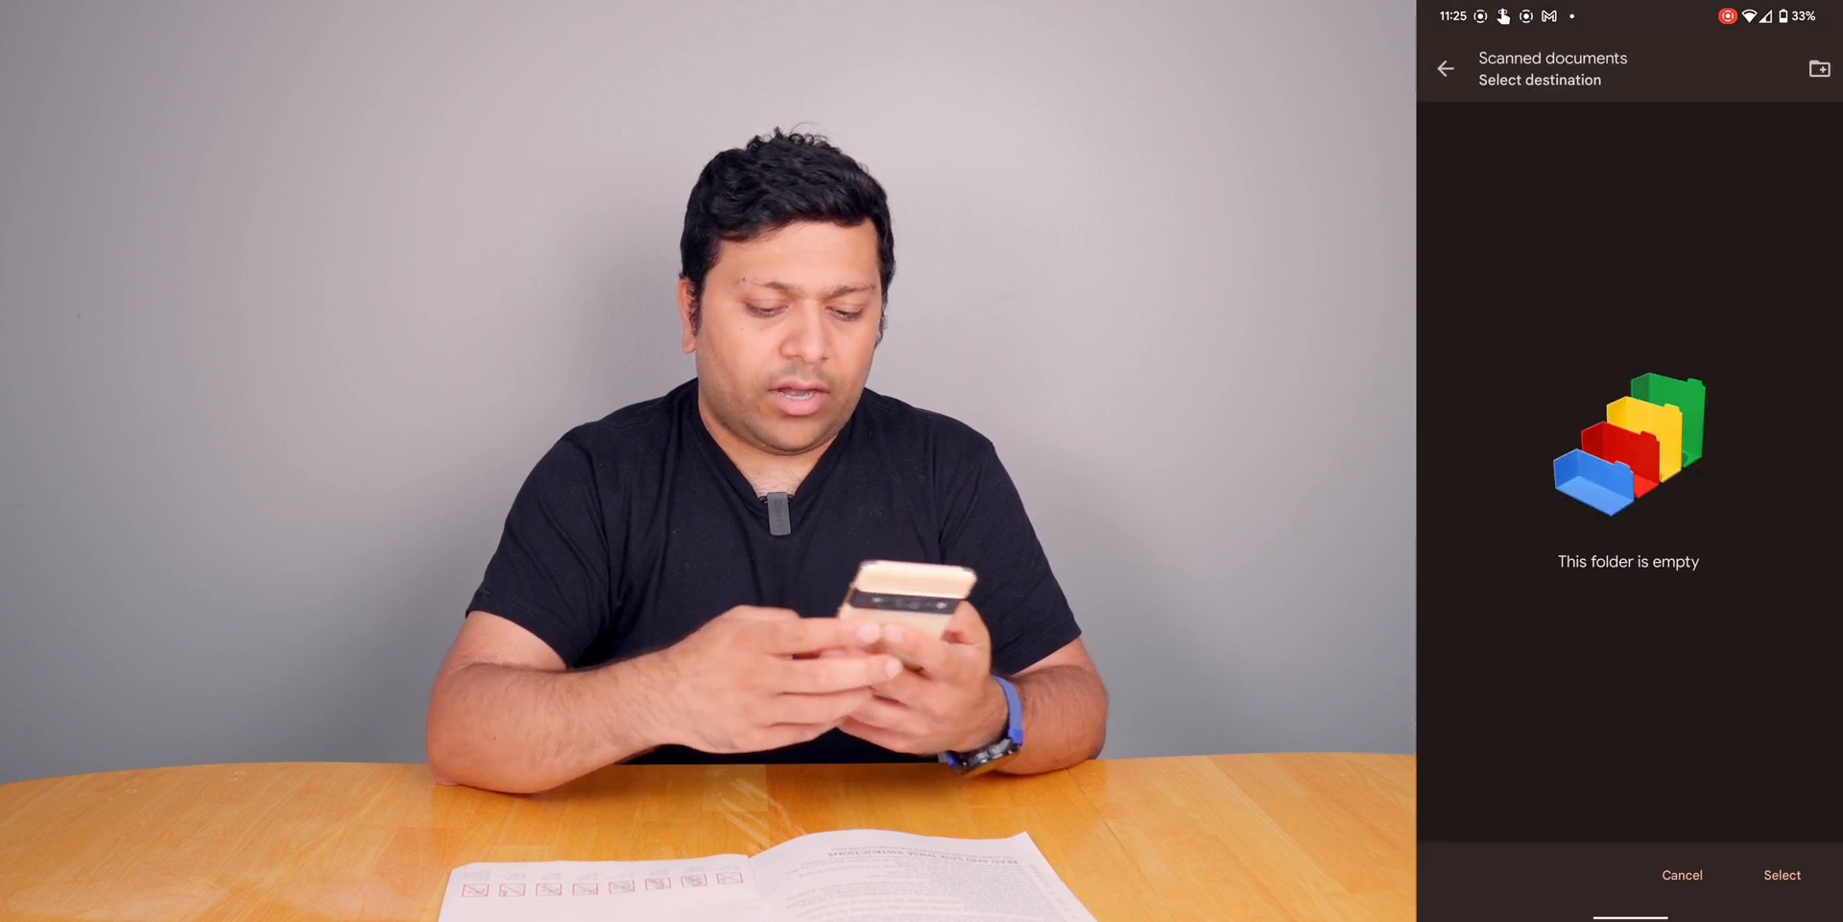
{"action": "left_click", "coordinate": [1781, 874]}
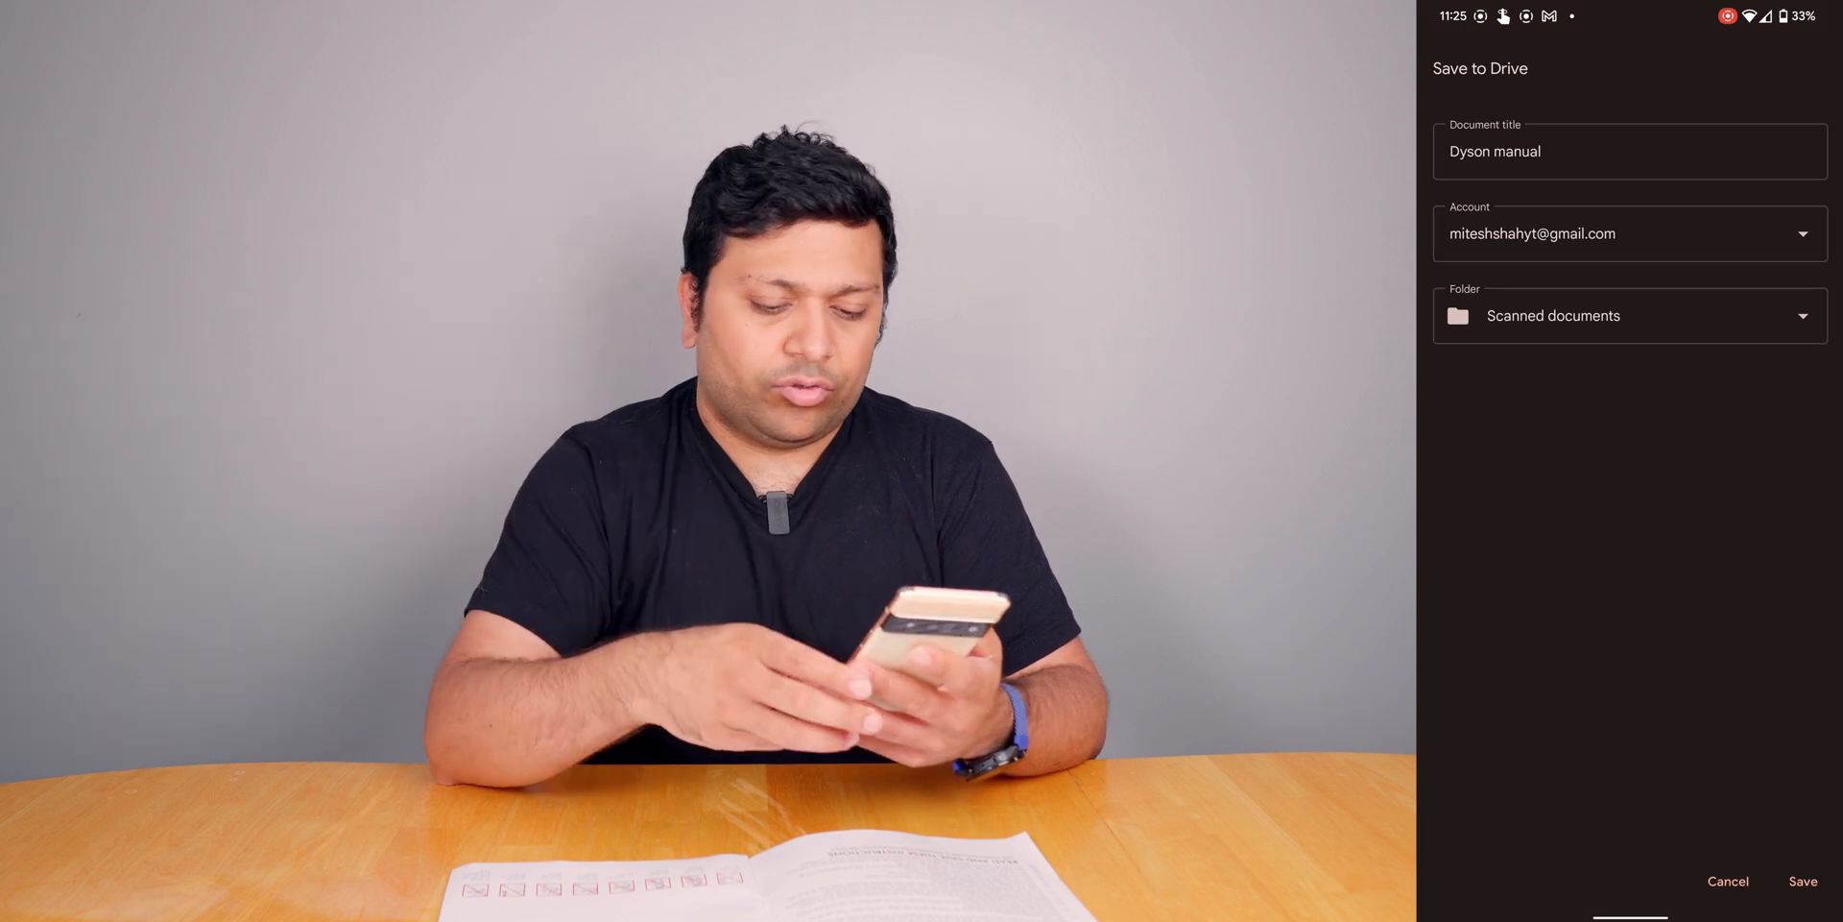
{"action": "left_click", "coordinate": [1802, 881]}
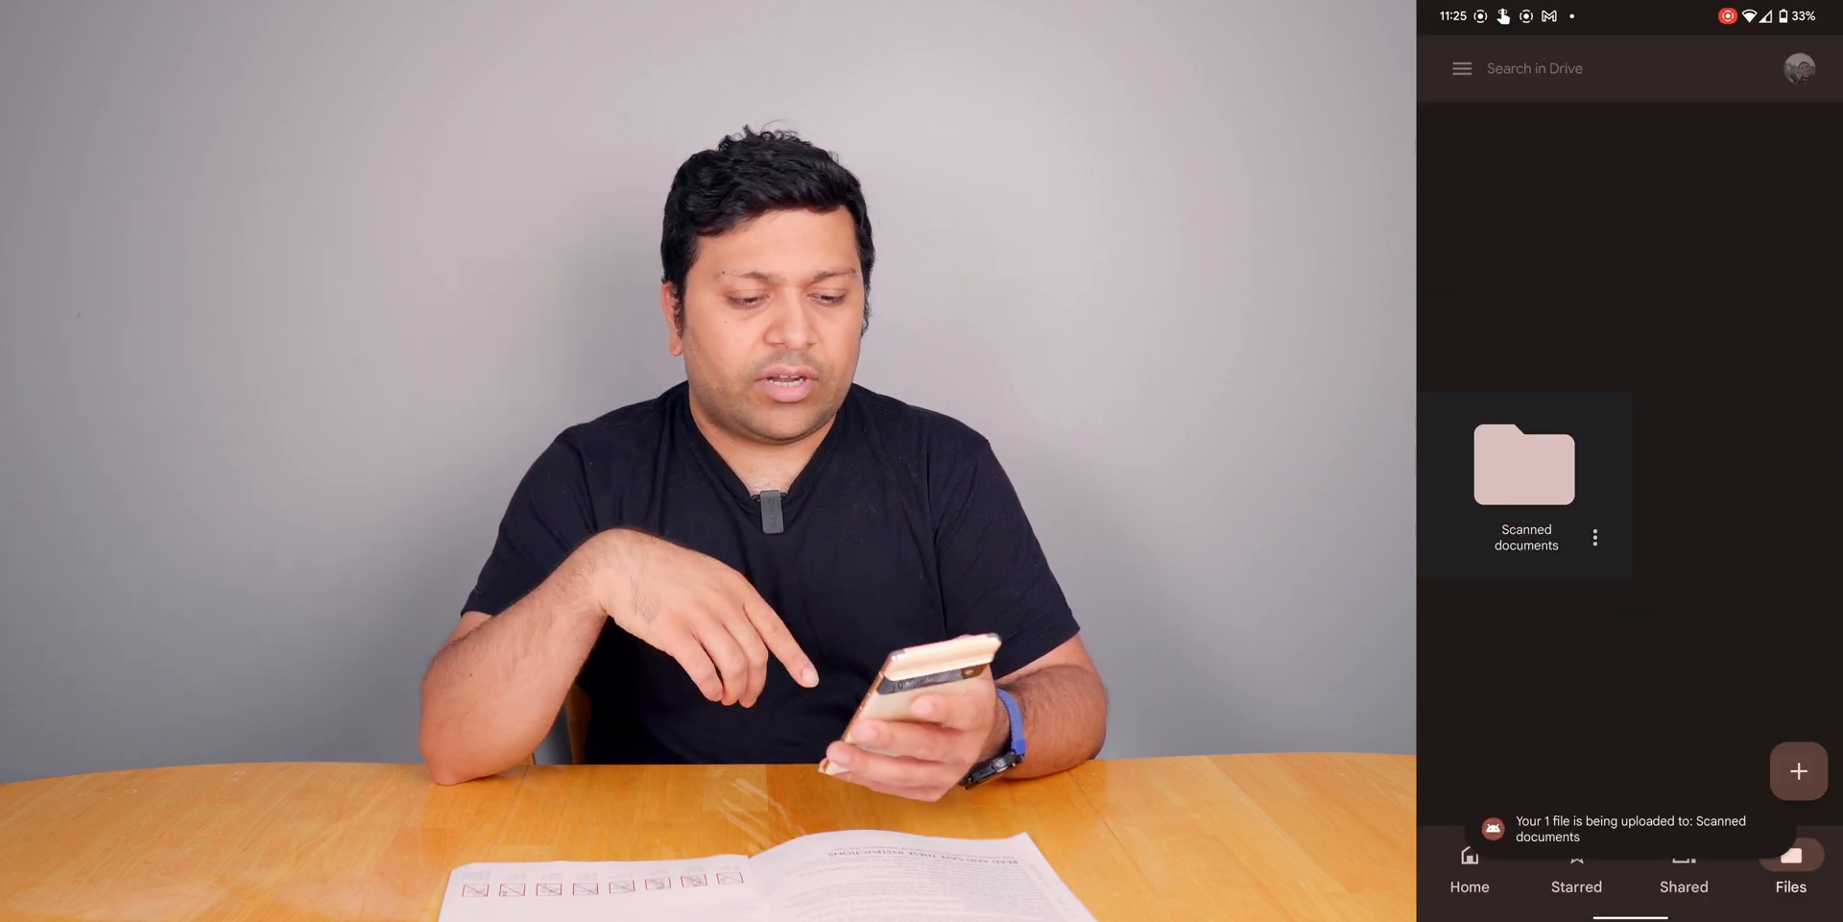
Open the Scanned documents folder, view the two-page Dyson manual, and go back.
{"action": "left_click", "coordinate": [1524, 465]}
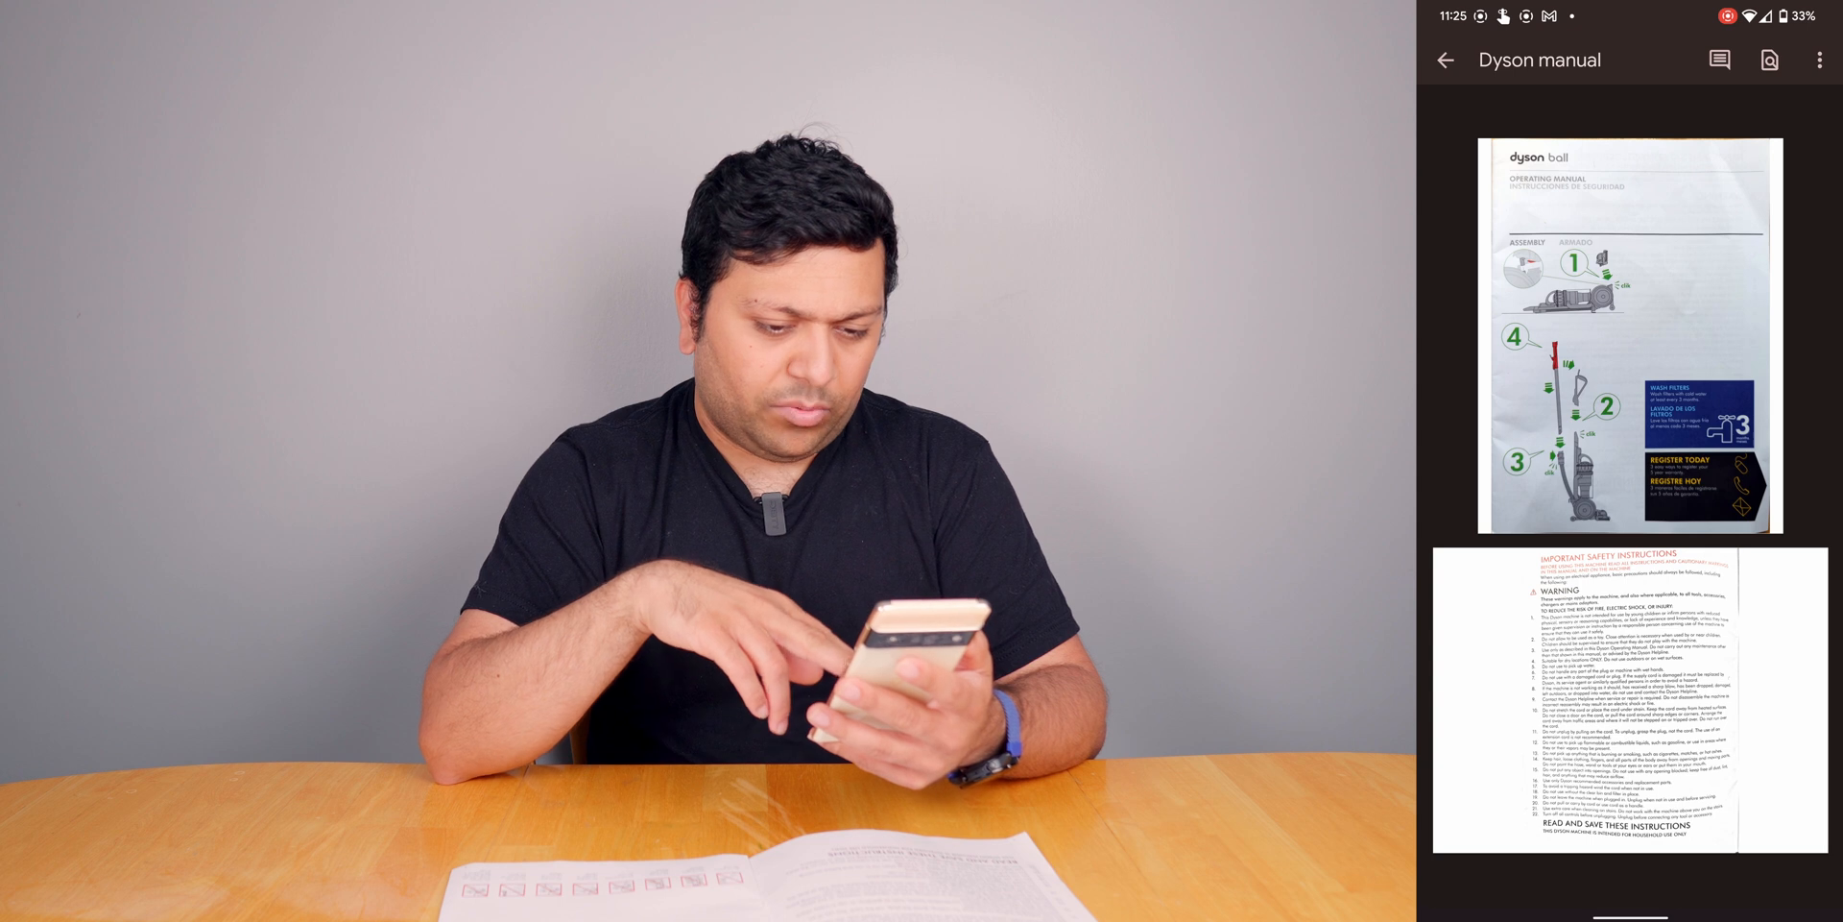
{"action": "left_click", "coordinate": [1445, 60]}
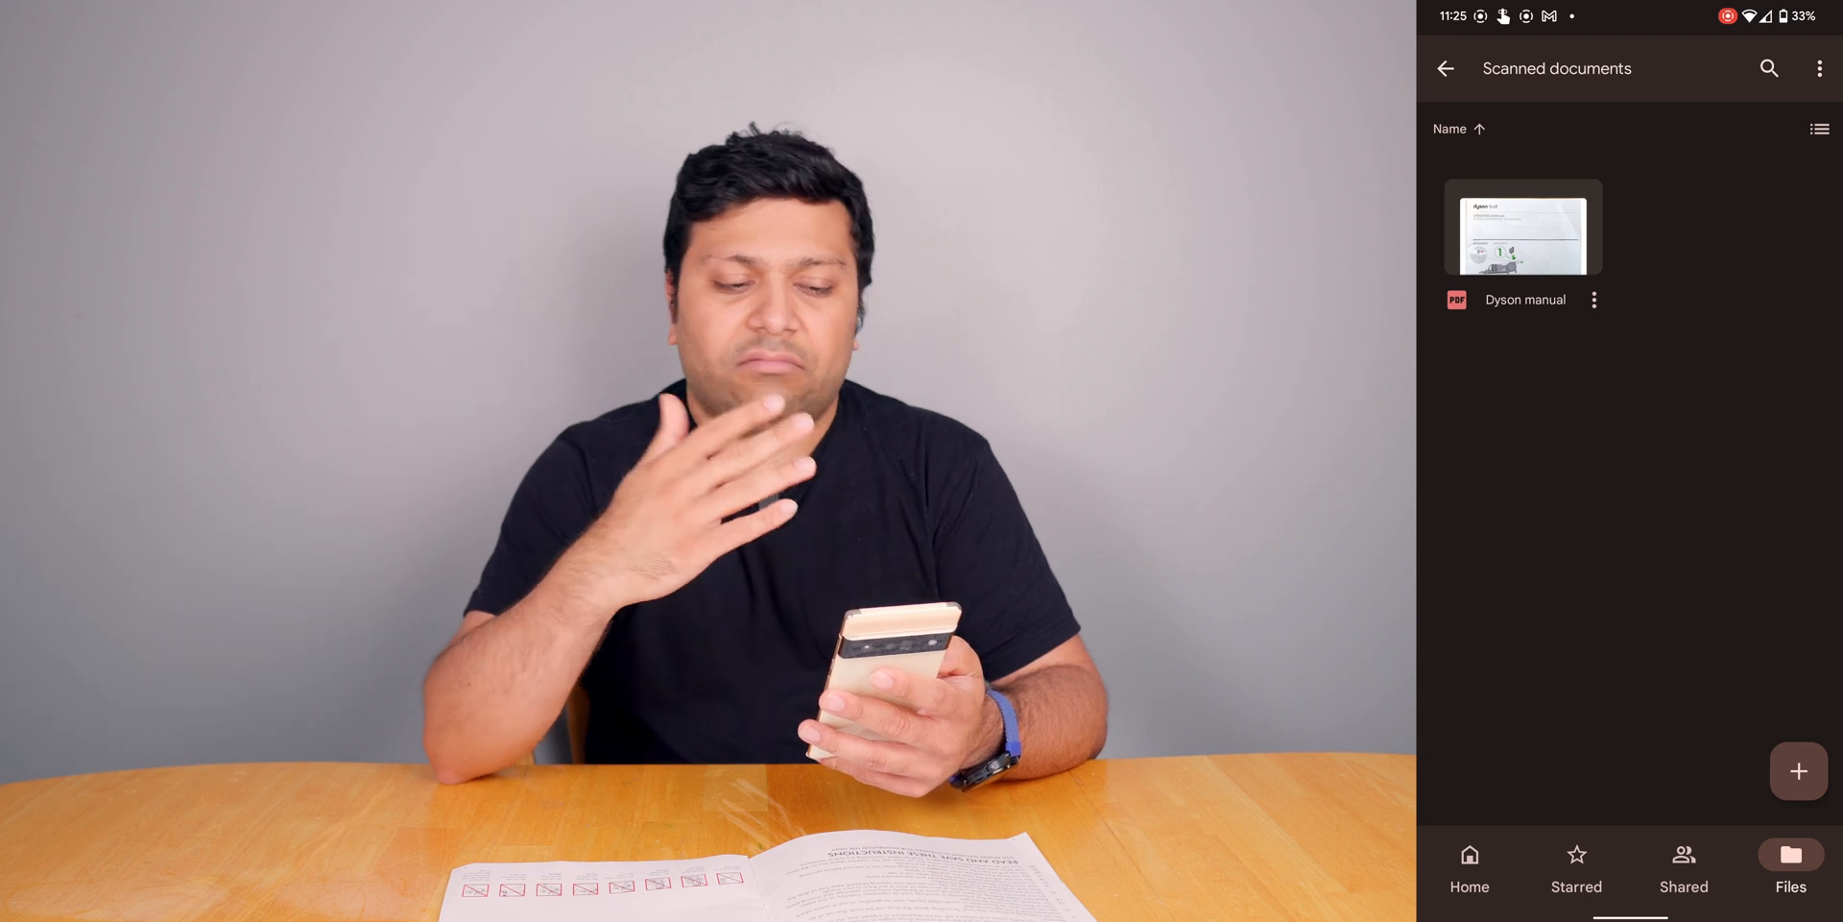